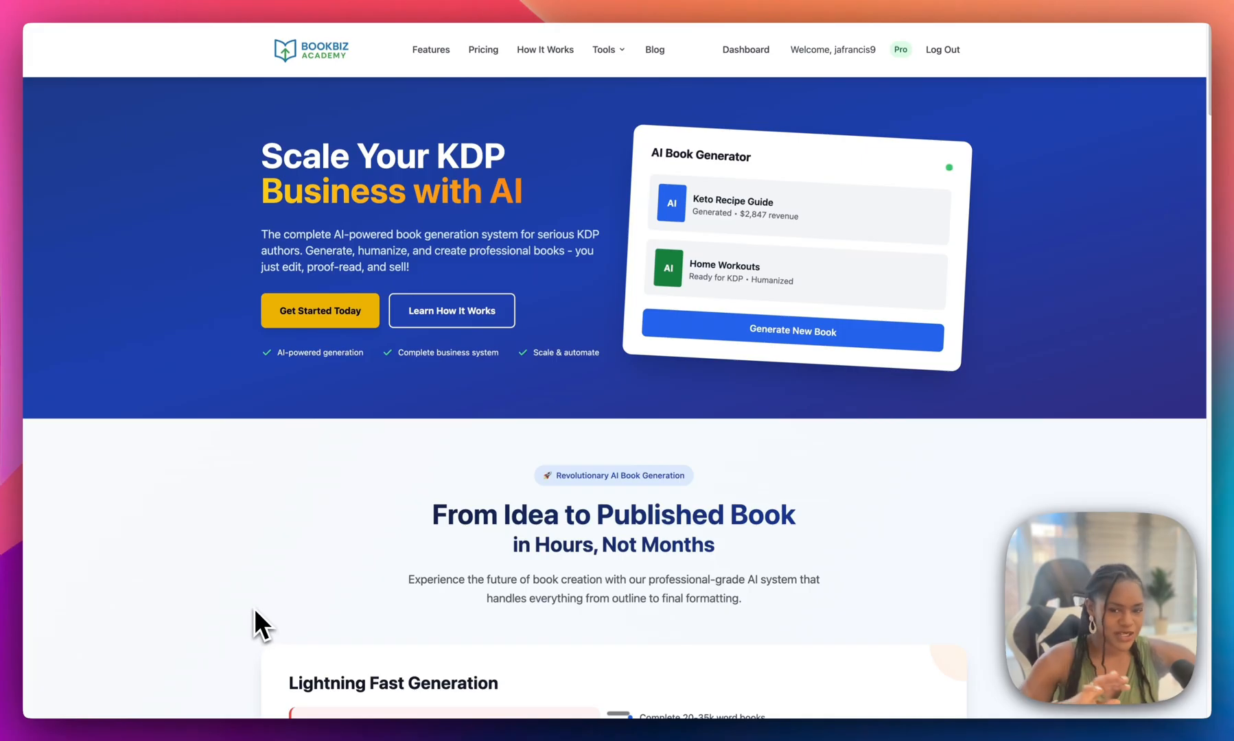
pyautogui.moveTo(249, 577)
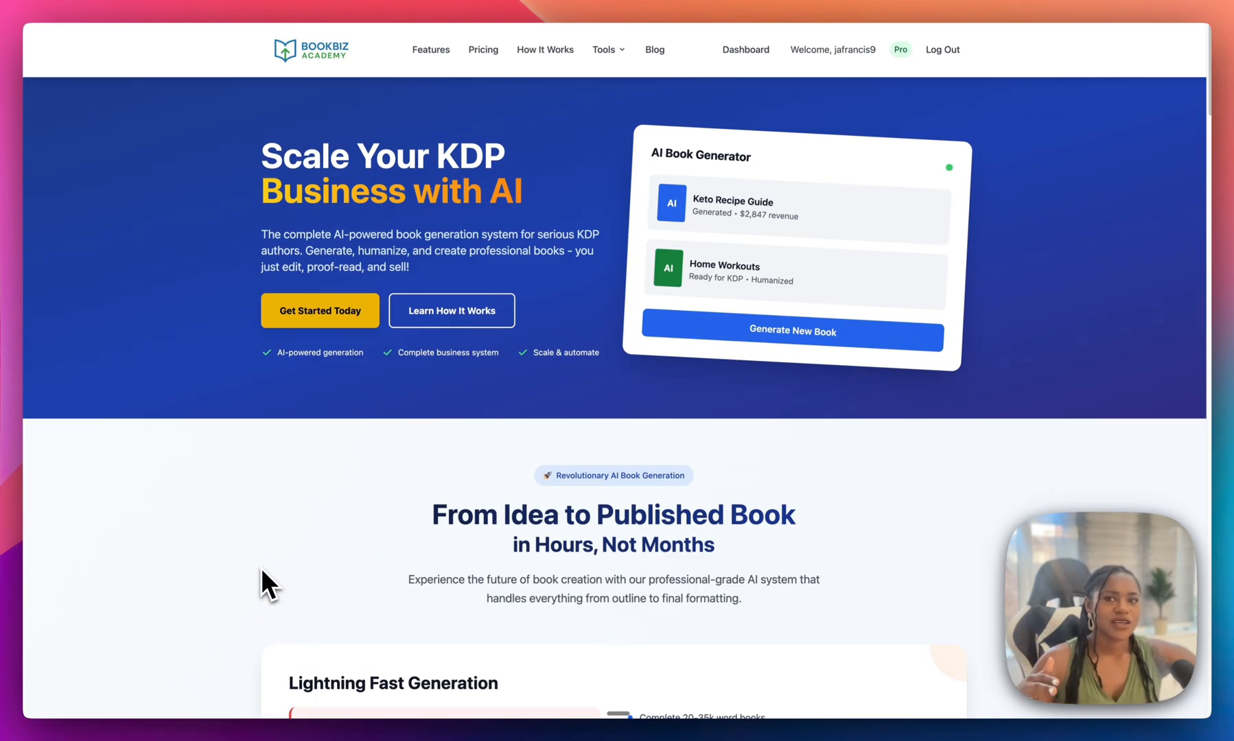
pyautogui.moveTo(525, 322)
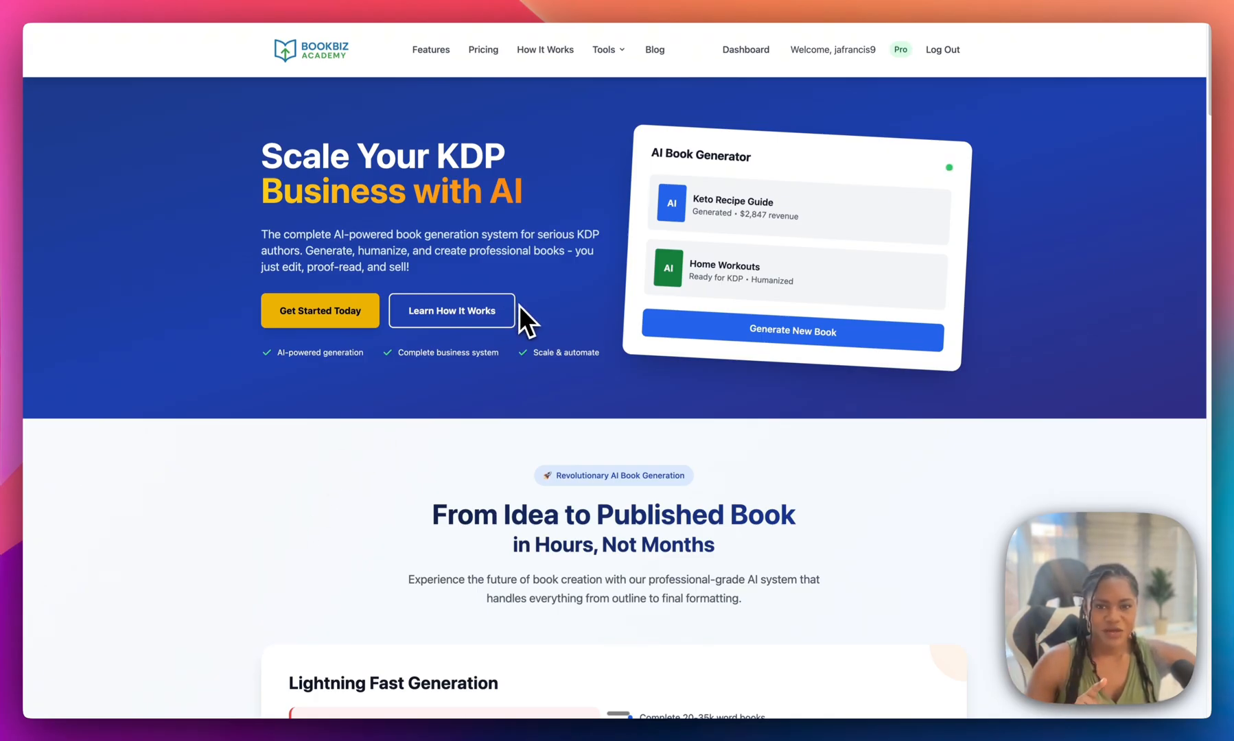
pyautogui.moveTo(578, 405)
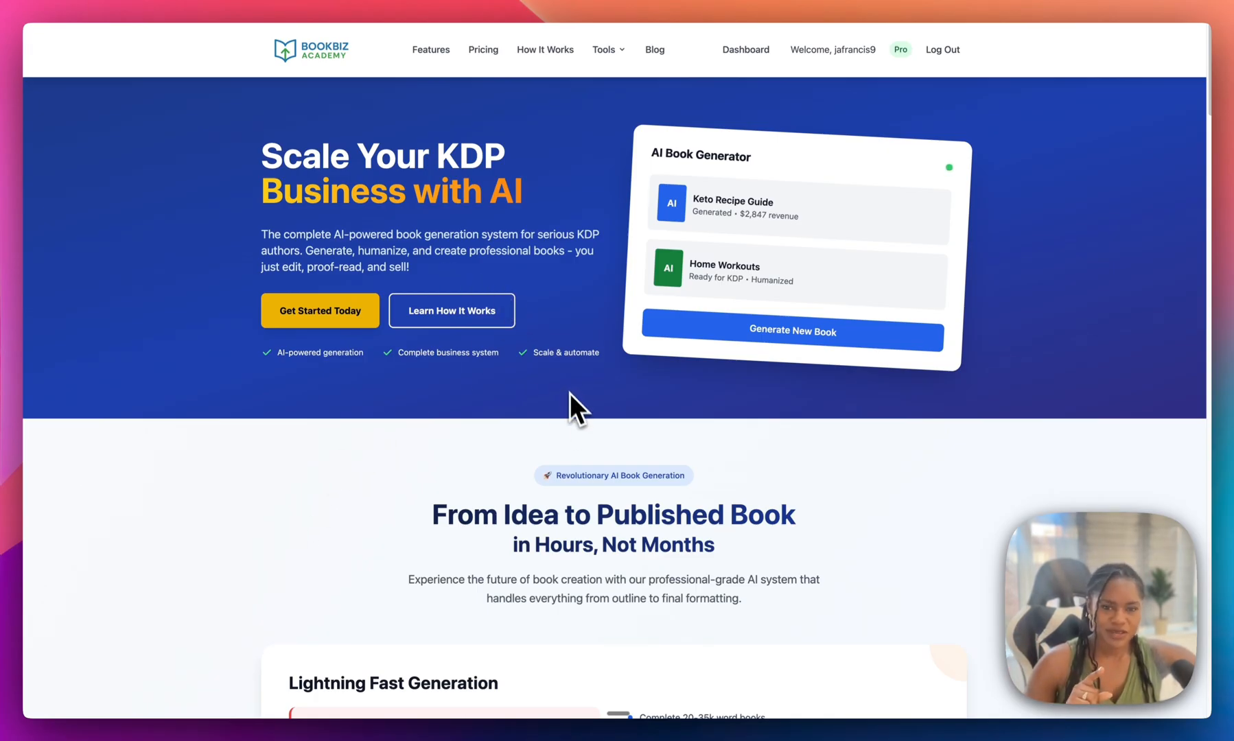
# - Open the site's WordPress Blog page and scroll through the self-publishing fears and Kindle pricing posts
pyautogui.scroll(-3)
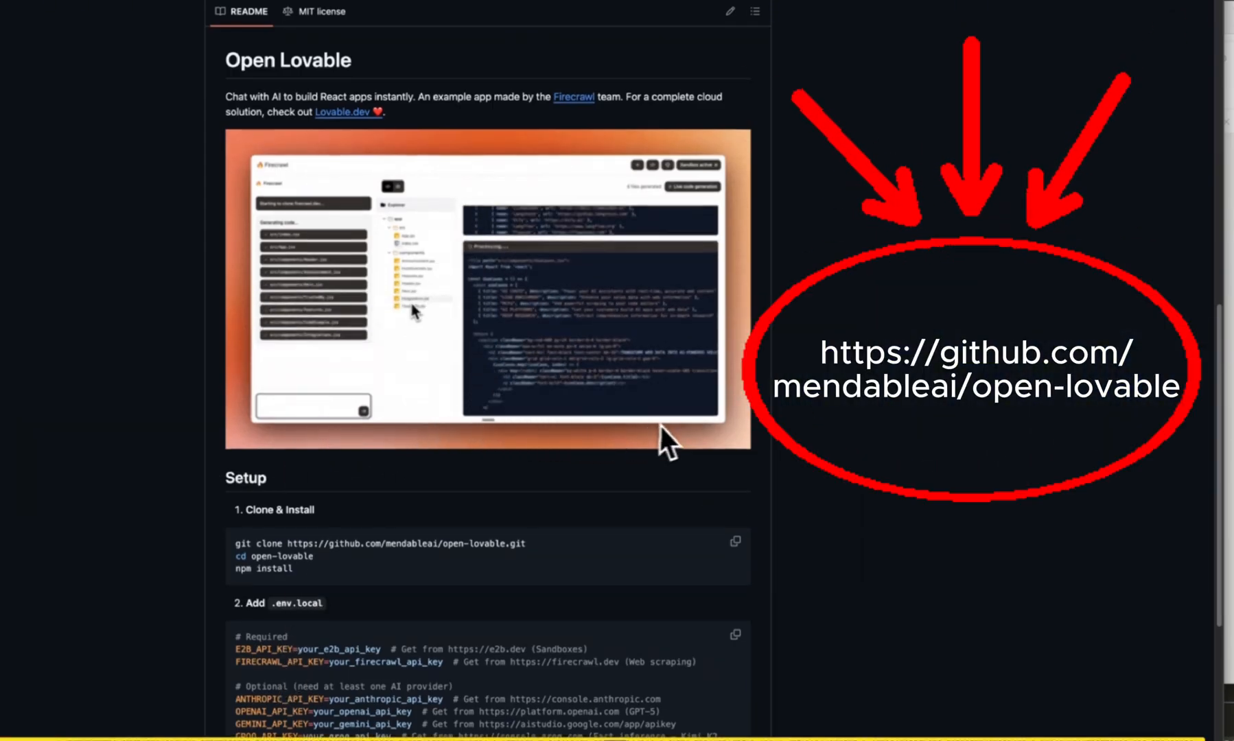
pyautogui.scroll(-3)
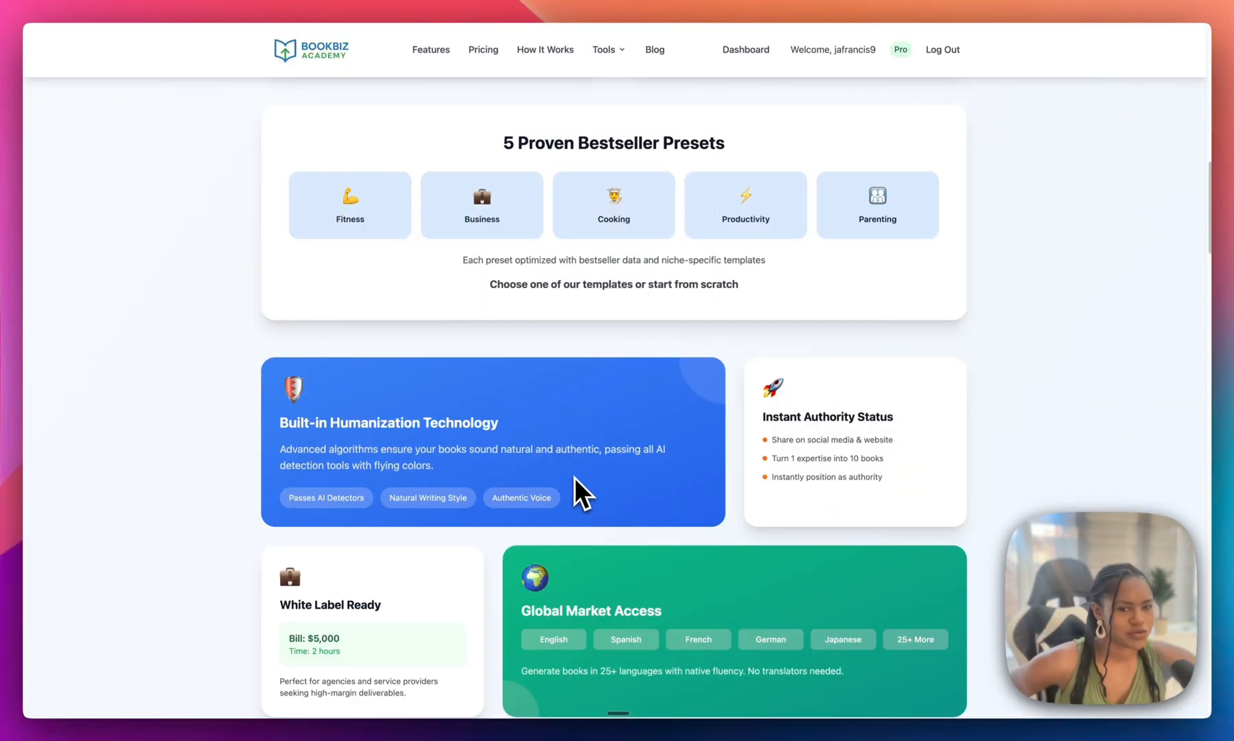
pyautogui.moveTo(578, 465)
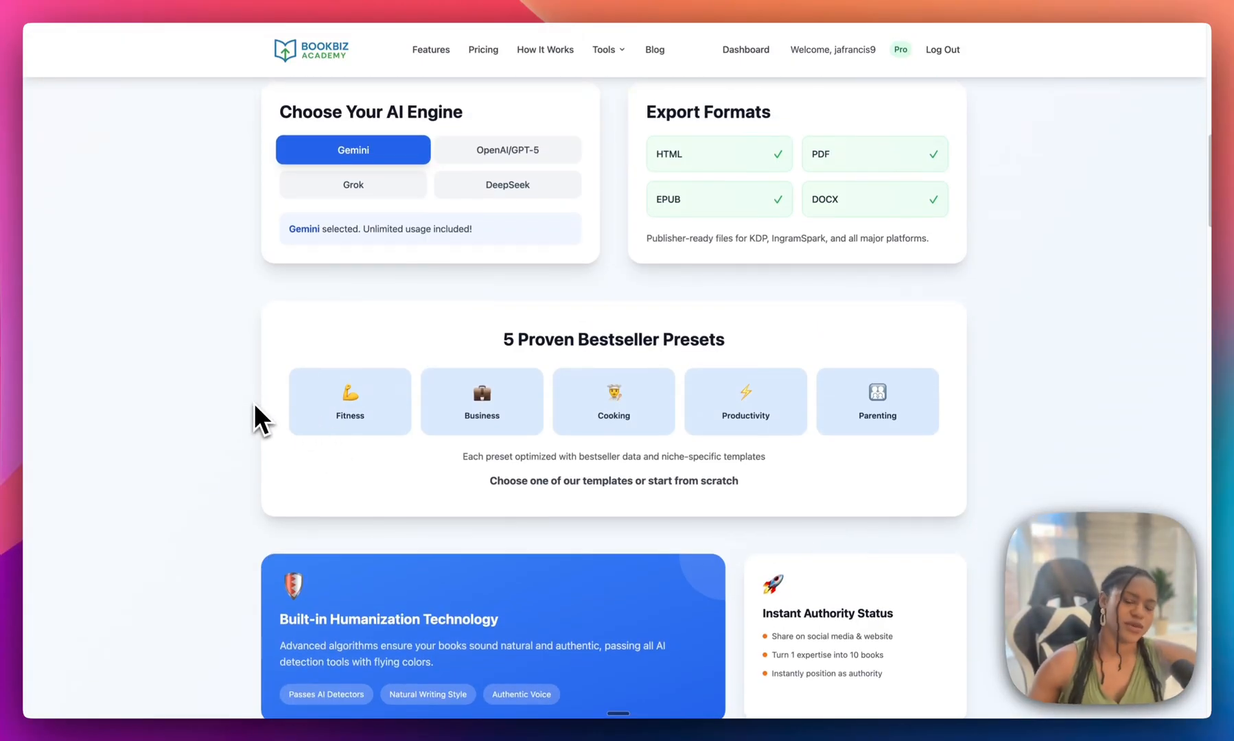
pyautogui.scroll(3)
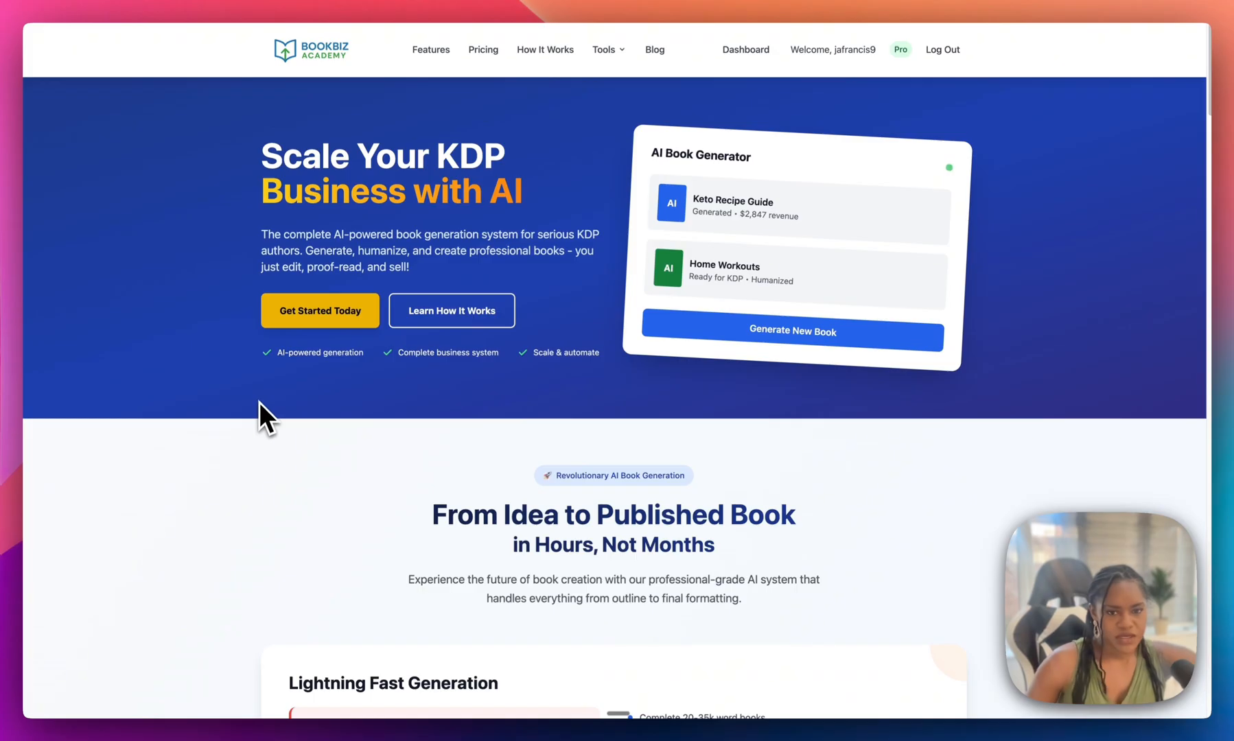
pyautogui.moveTo(283, 158)
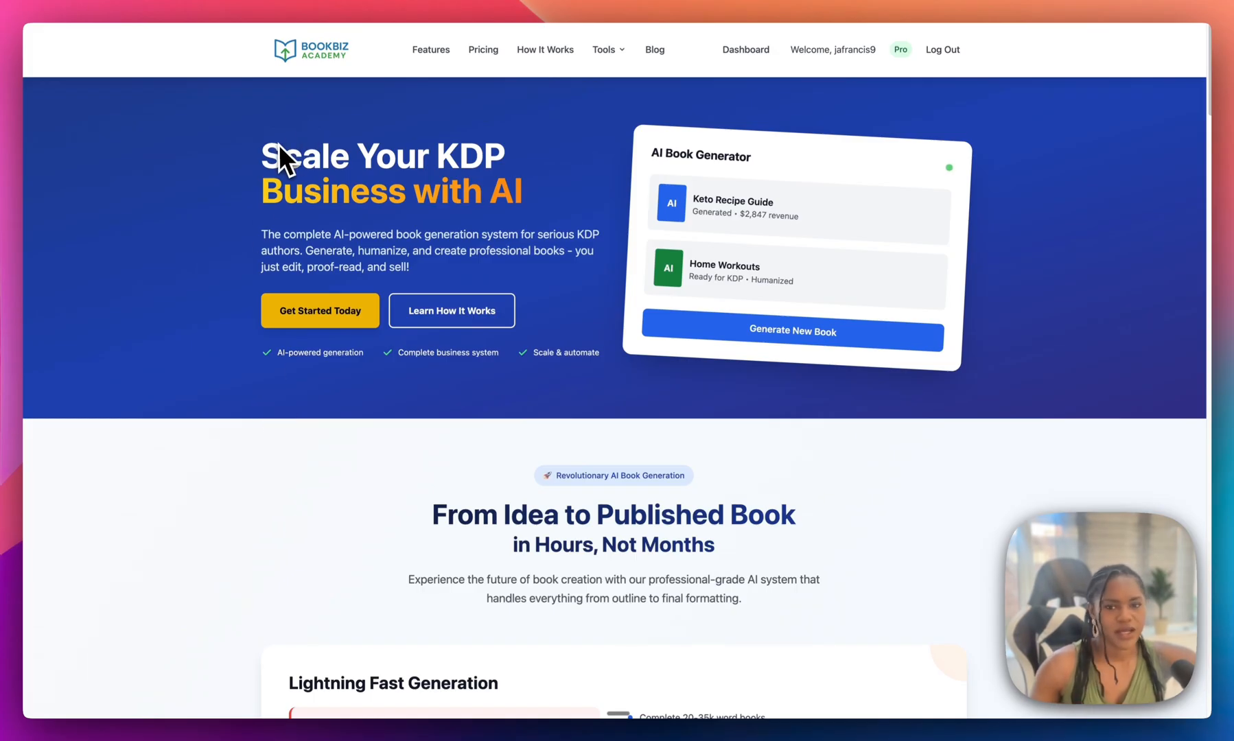
pyautogui.moveTo(471, 101)
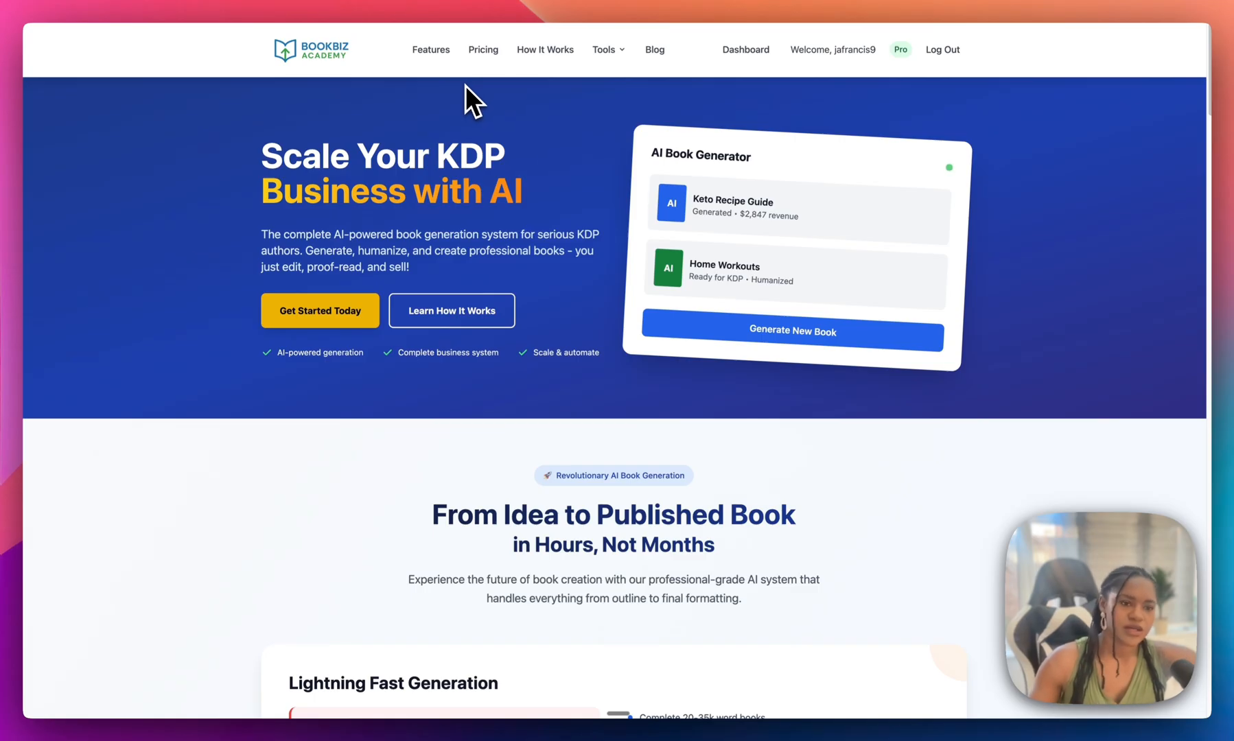
pyautogui.moveTo(440, 182)
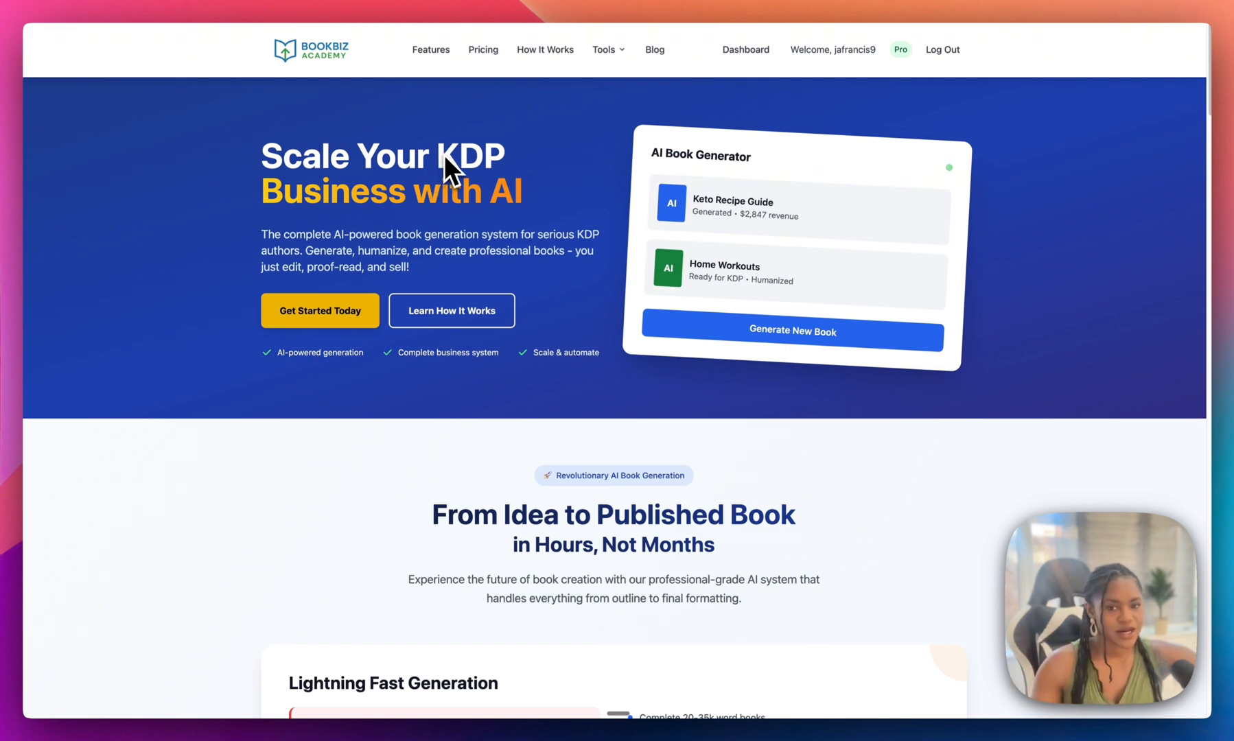
pyautogui.moveTo(485, 158)
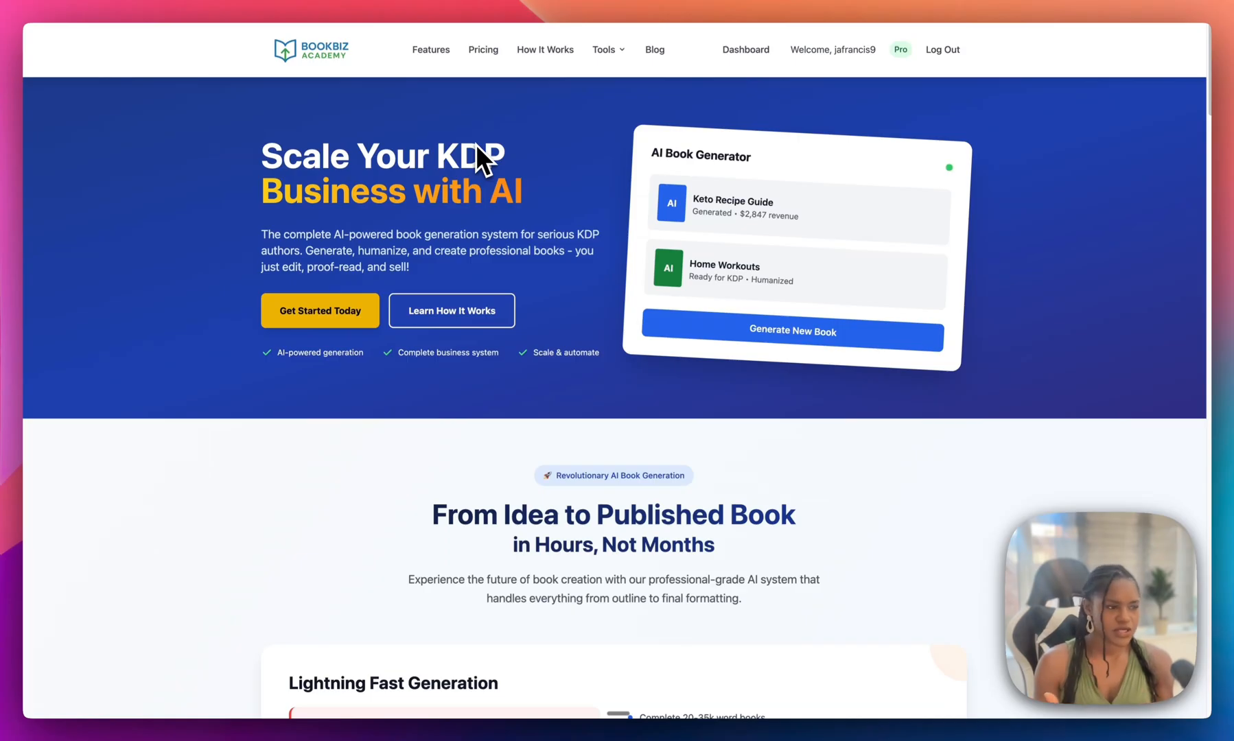
pyautogui.moveTo(327, 649)
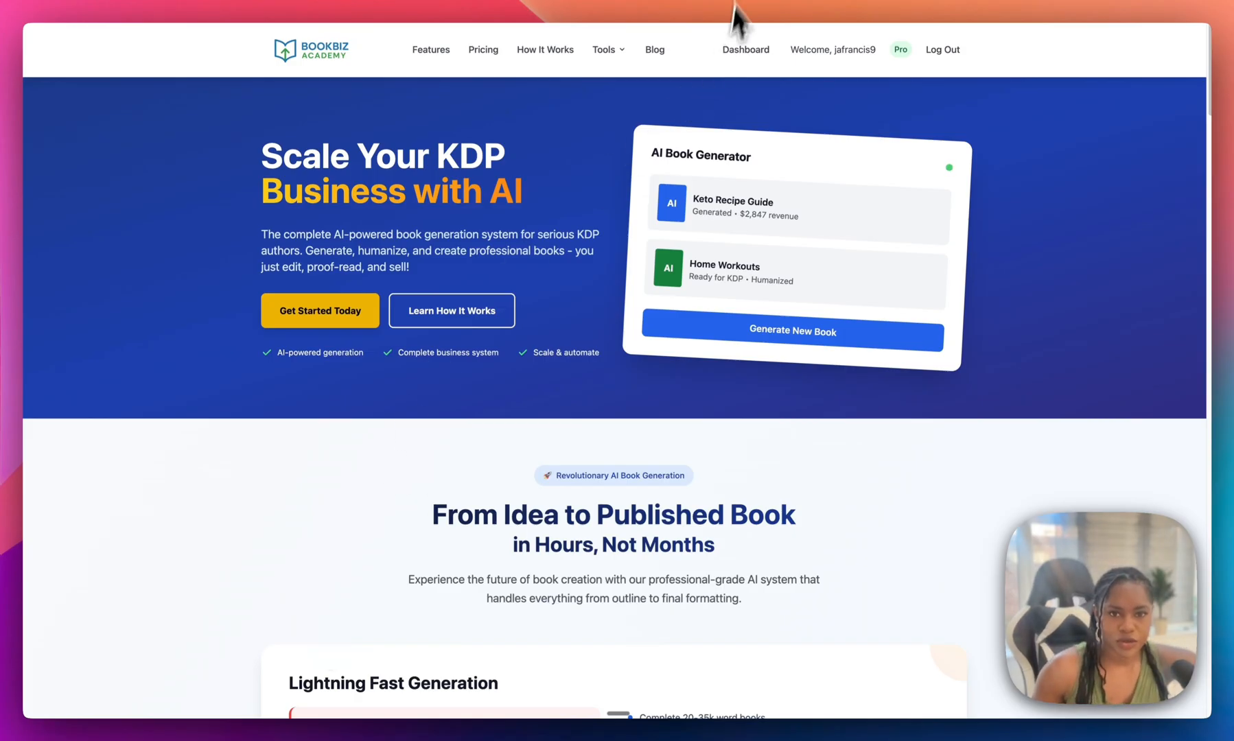
pyautogui.click(744, 49)
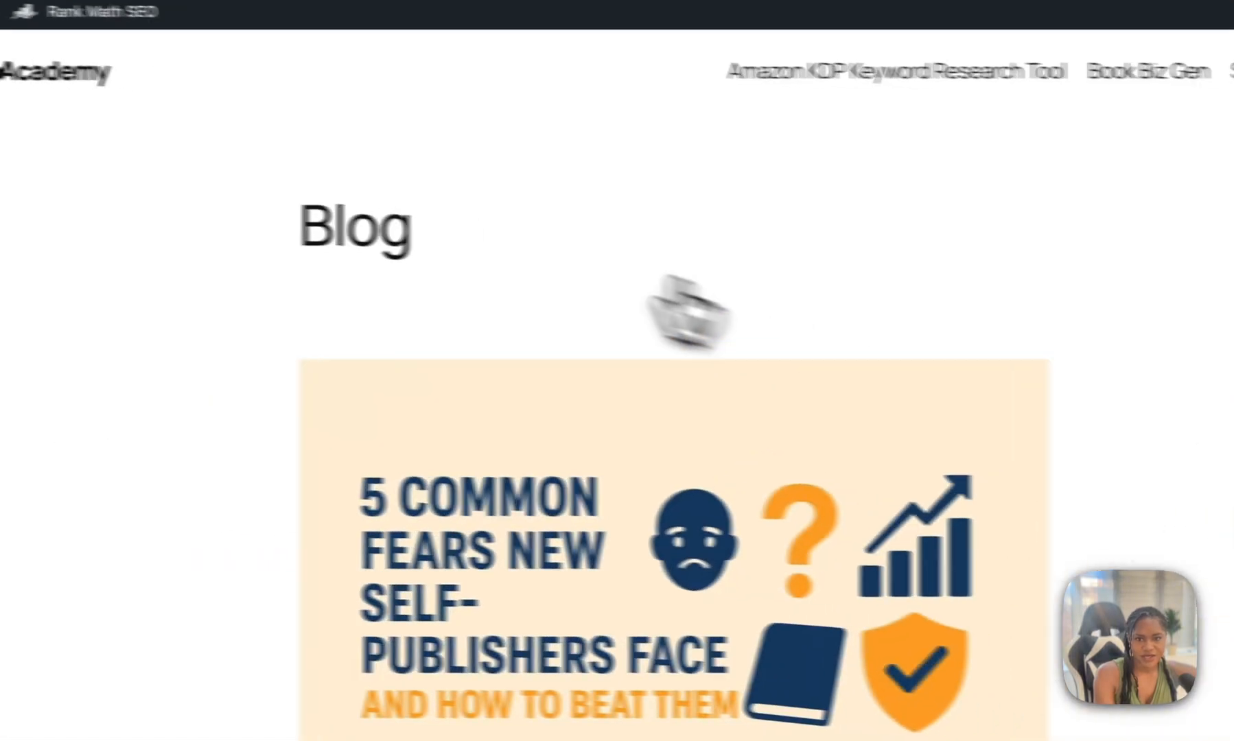
pyautogui.scroll(-3)
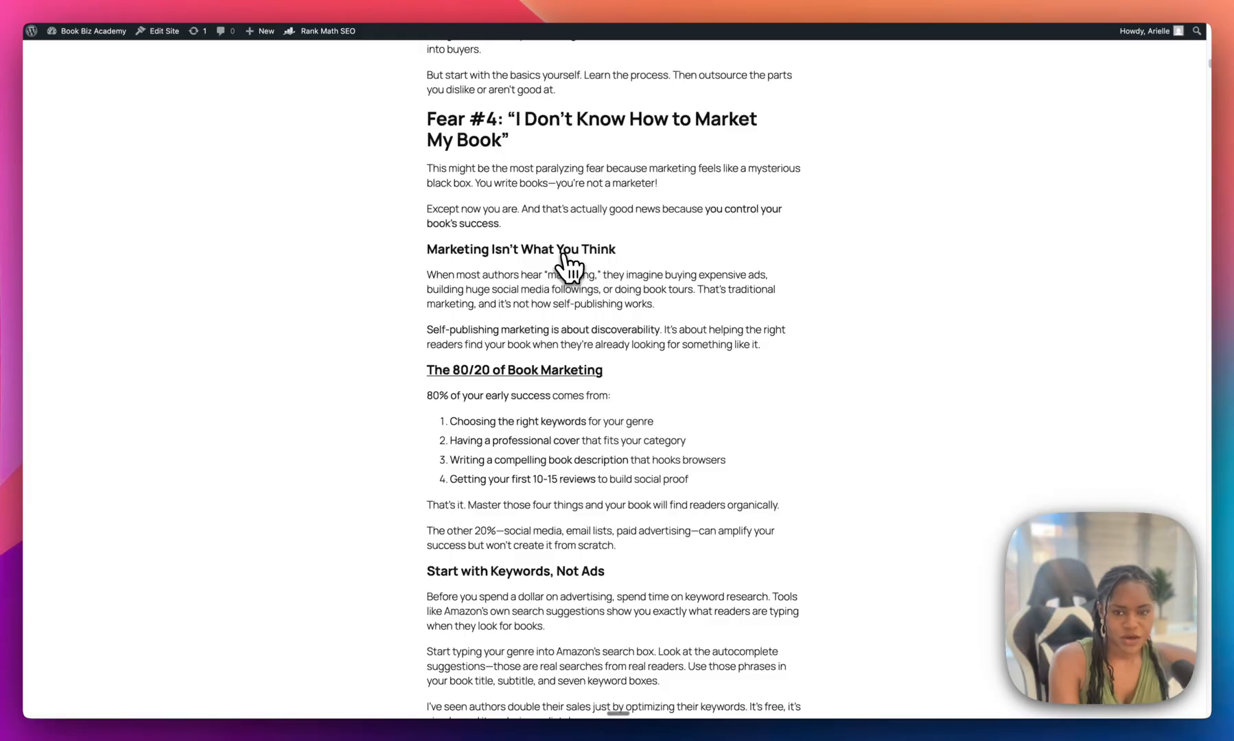
pyautogui.scroll(-3)
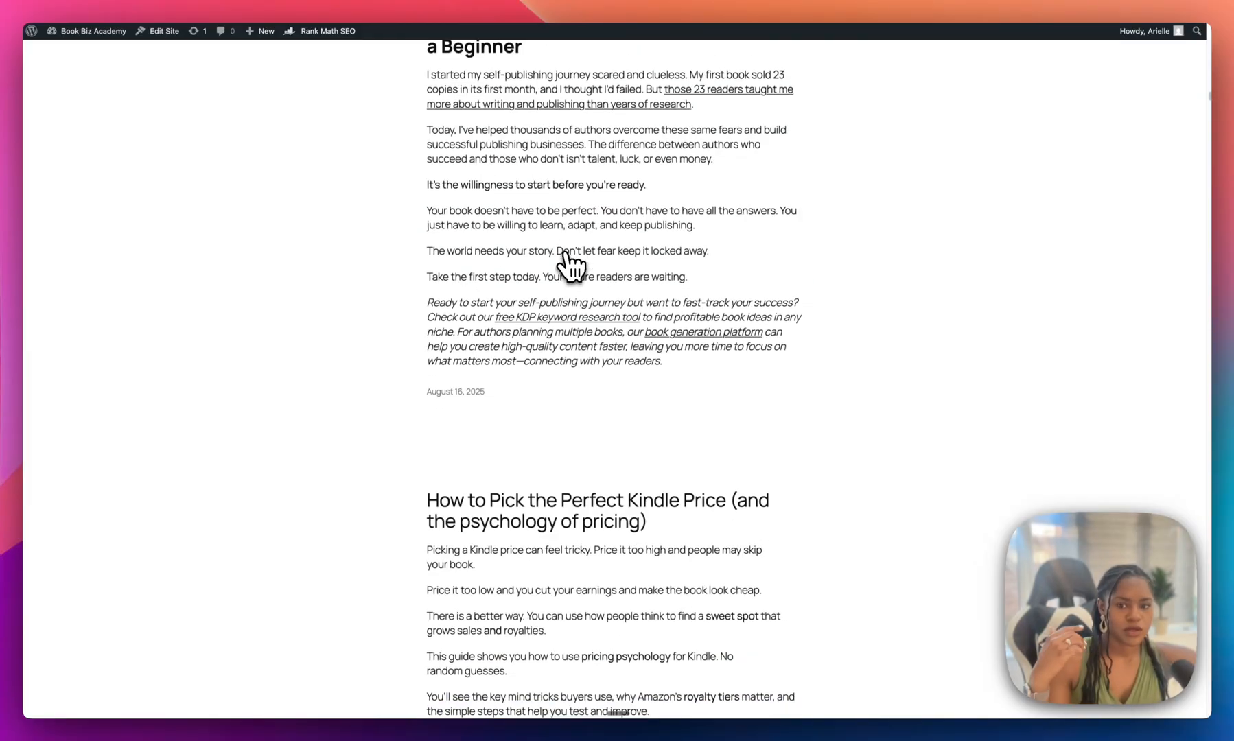
pyautogui.moveTo(642, 106)
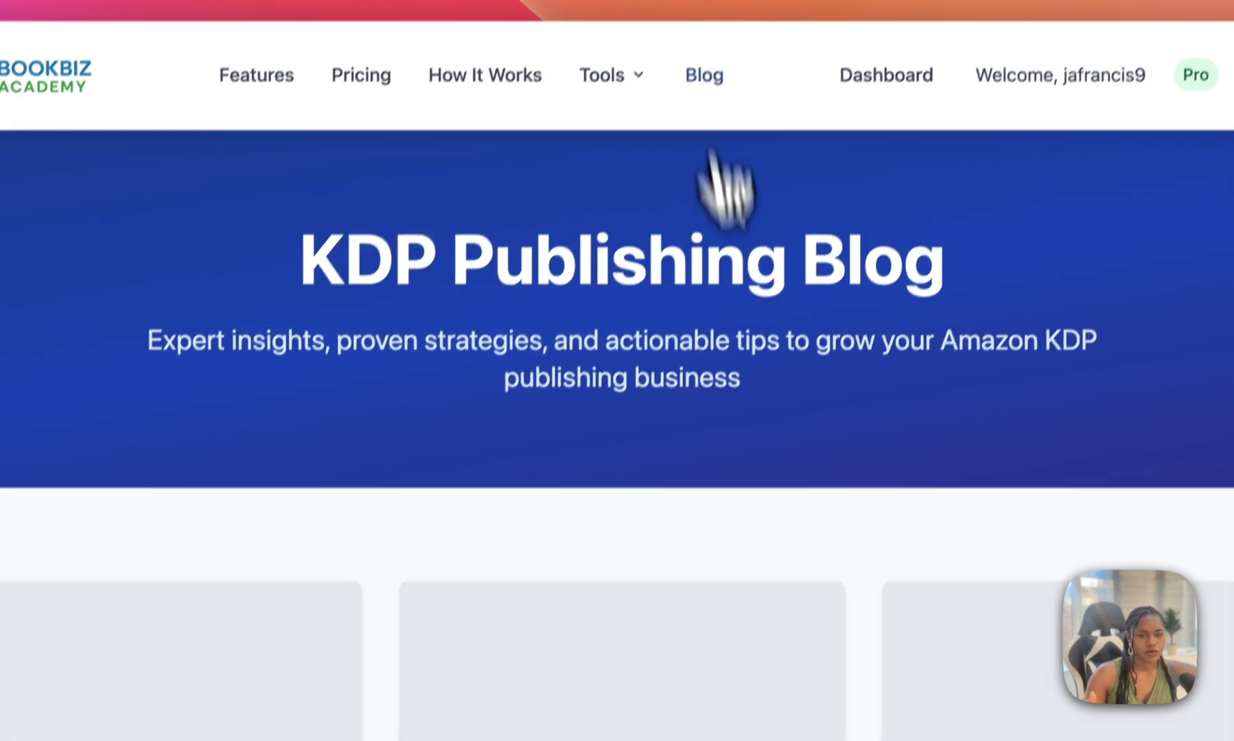
# - Scroll through the First 100 Book Sales article down to its FAQ and author section
pyautogui.scroll(-3)
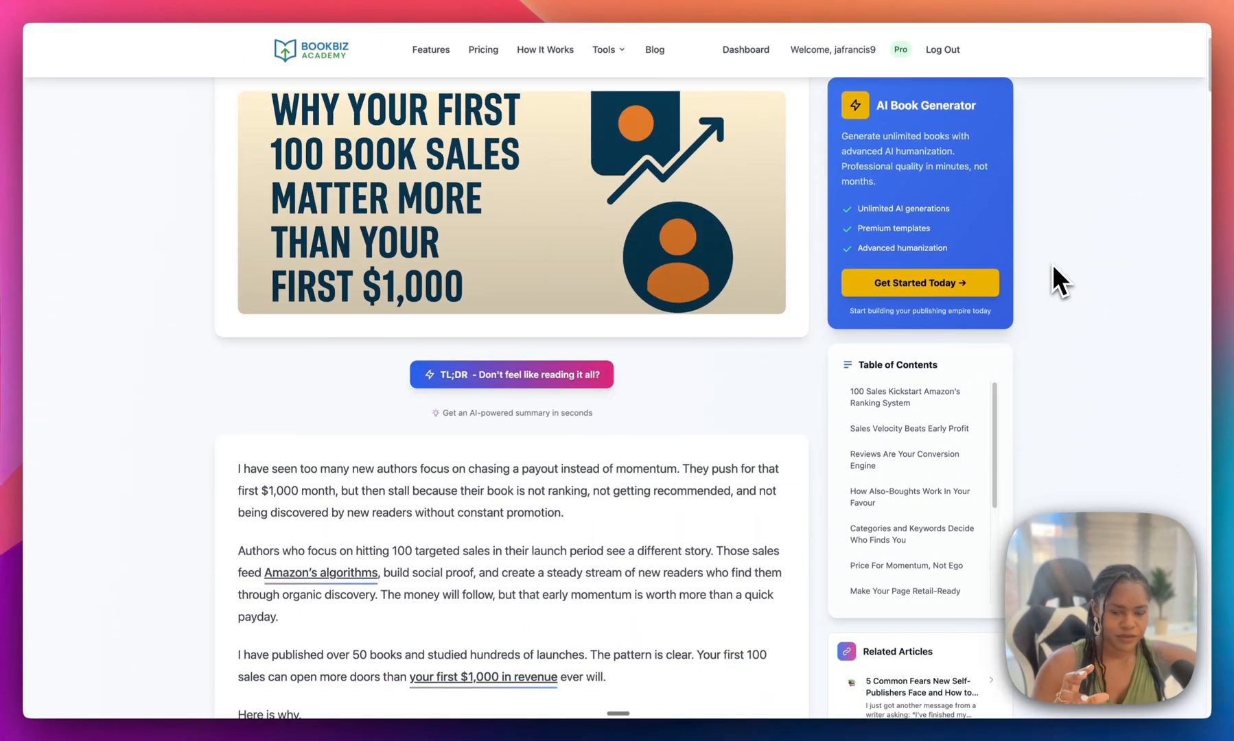
pyautogui.scroll(-3)
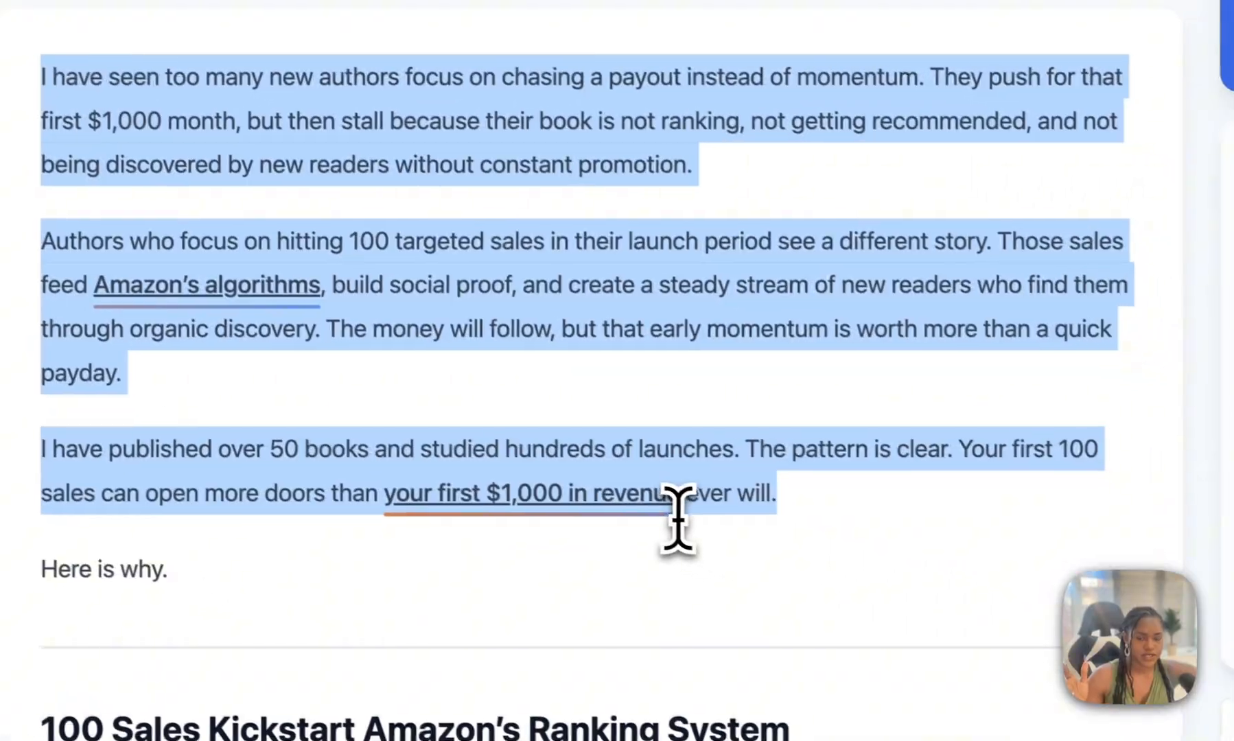
pyautogui.scroll(-3)
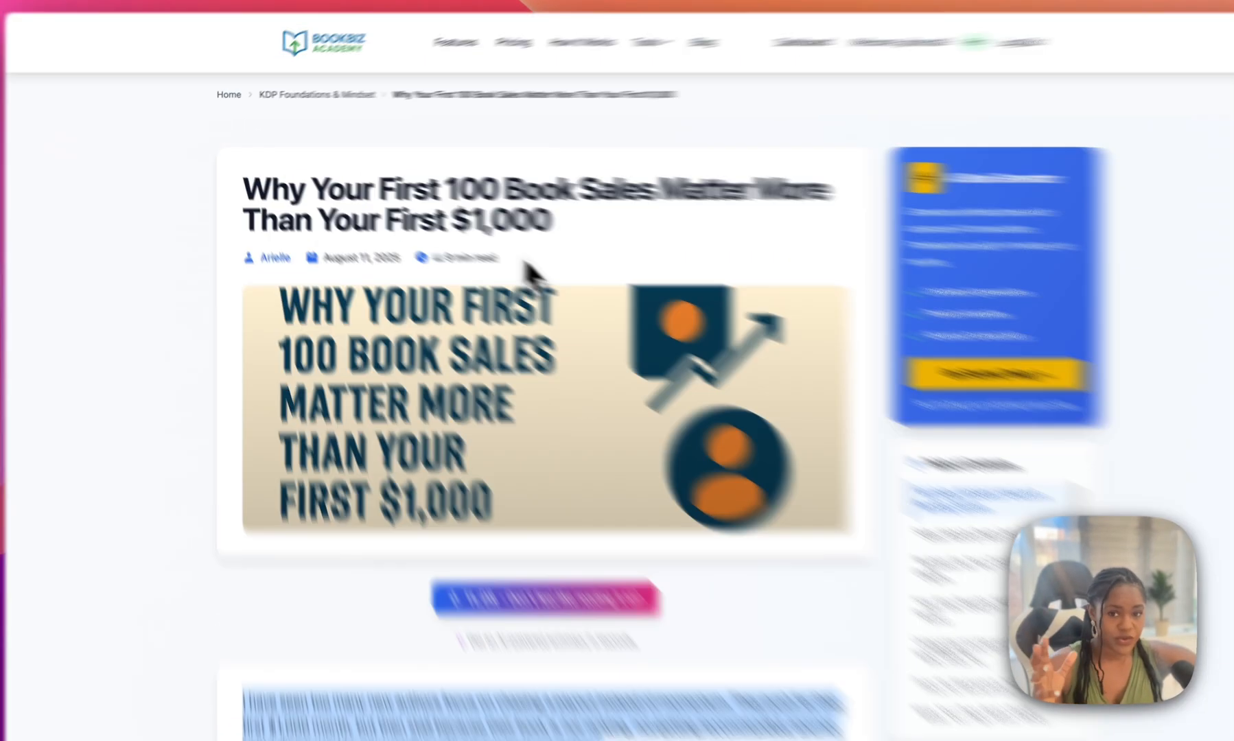
pyautogui.scroll(-3)
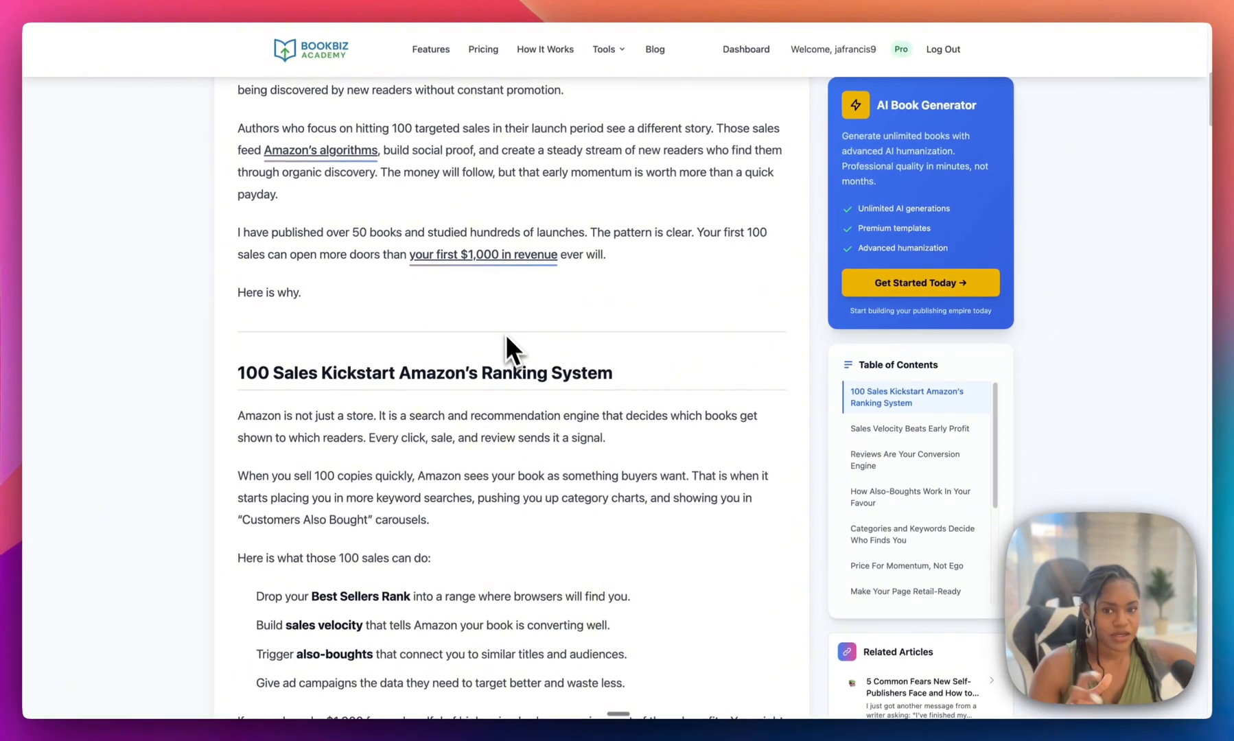
pyautogui.scroll(-3)
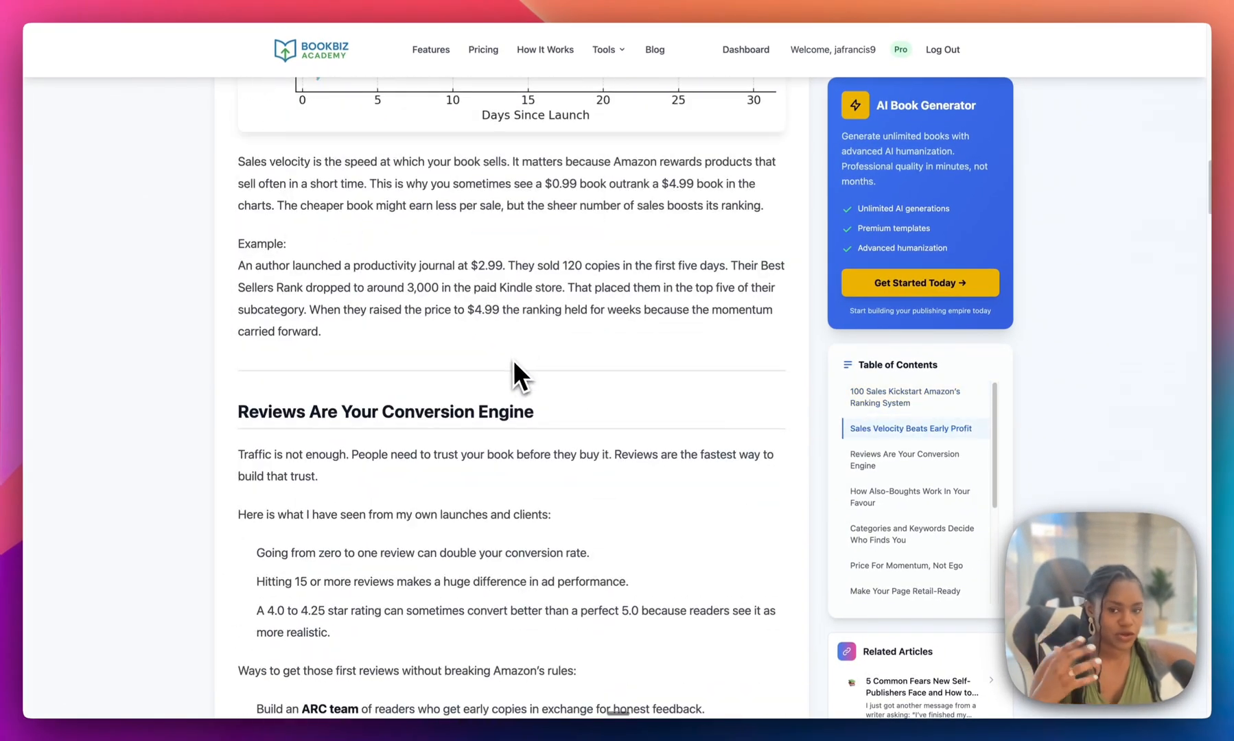
pyautogui.scroll(-3)
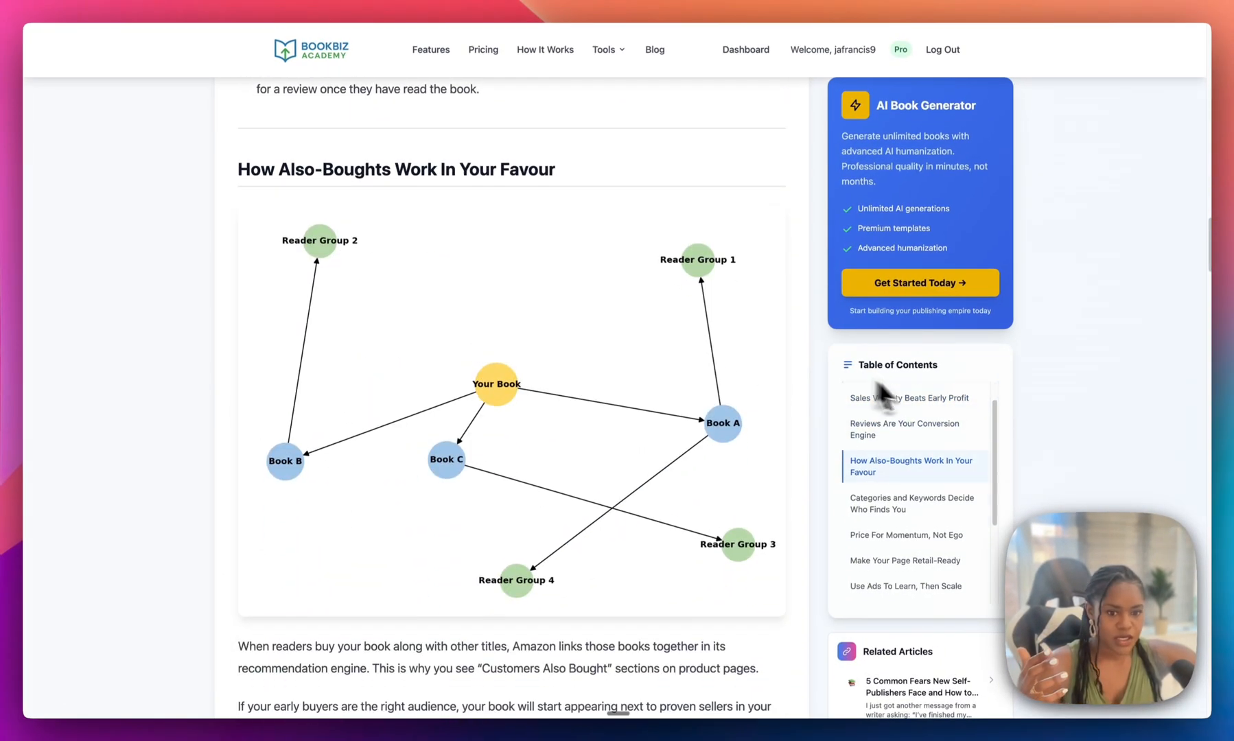
pyautogui.scroll(-3)
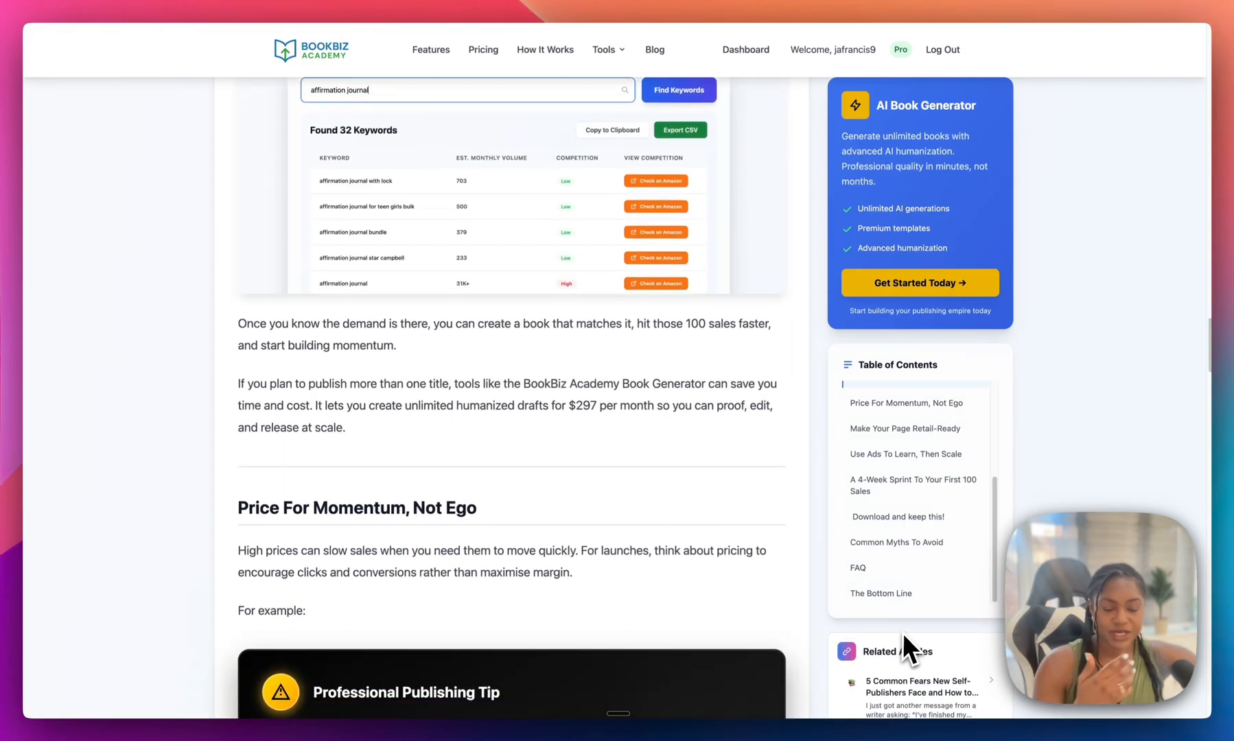
pyautogui.scroll(-3)
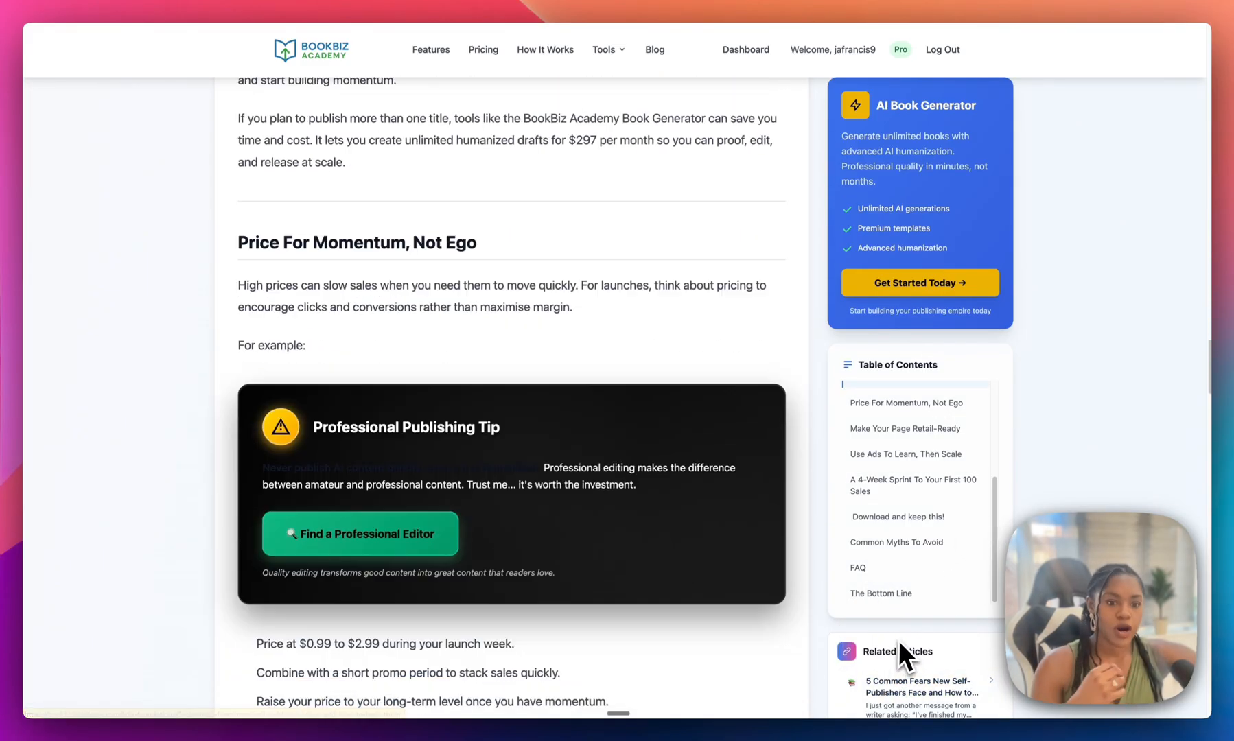
pyautogui.scroll(-3)
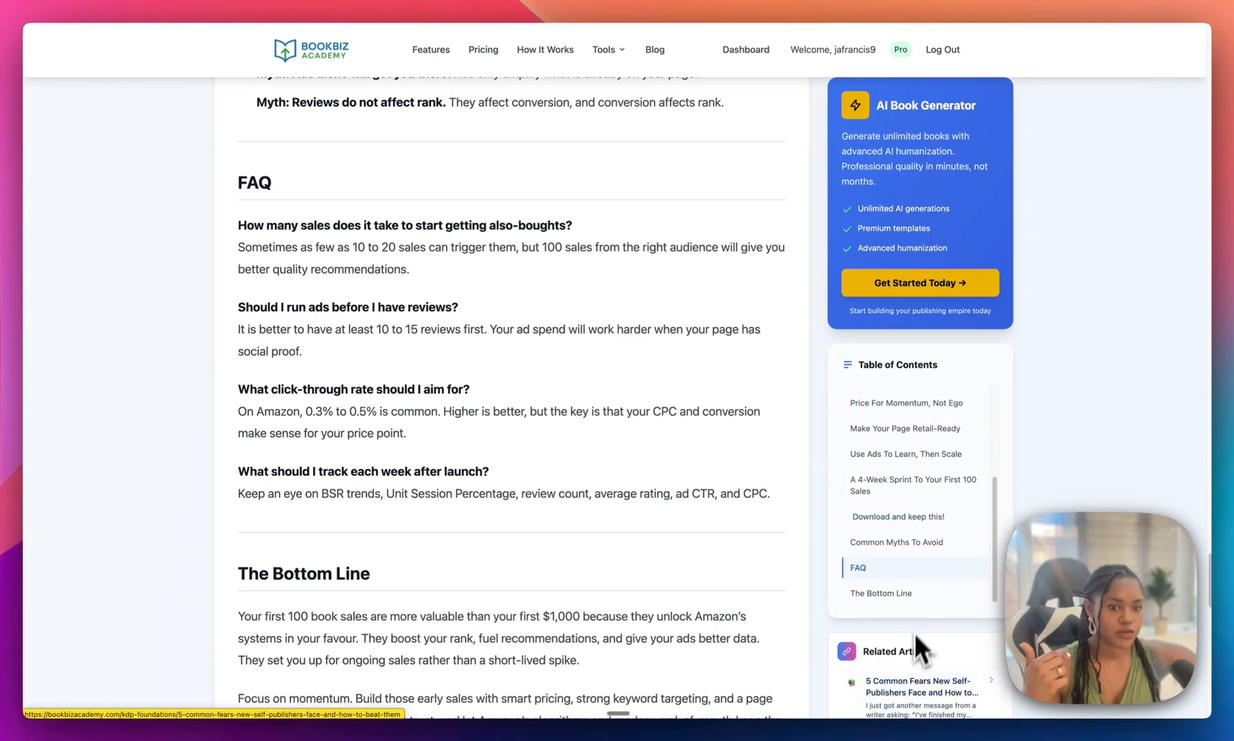
pyautogui.scroll(-3)
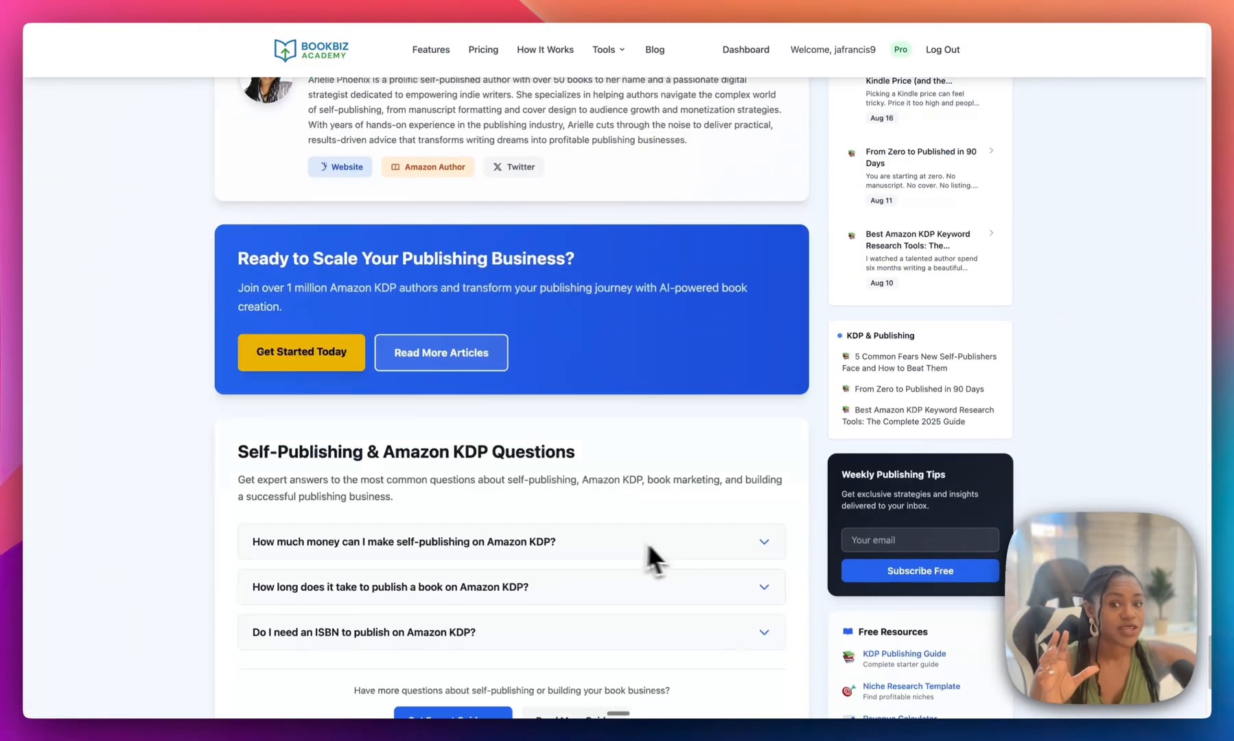
pyautogui.scroll(-3)
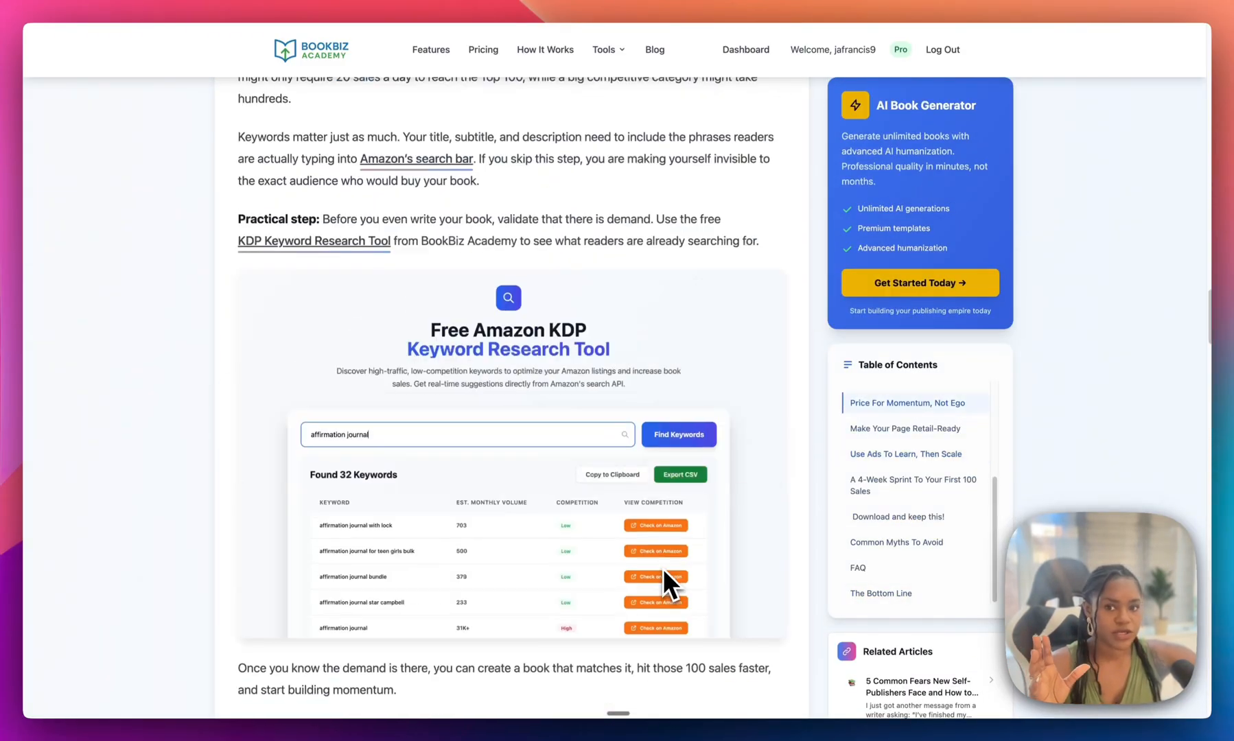
# - Return to the blog list and navigate to the AI Book Generator tool page
pyautogui.click(654, 50)
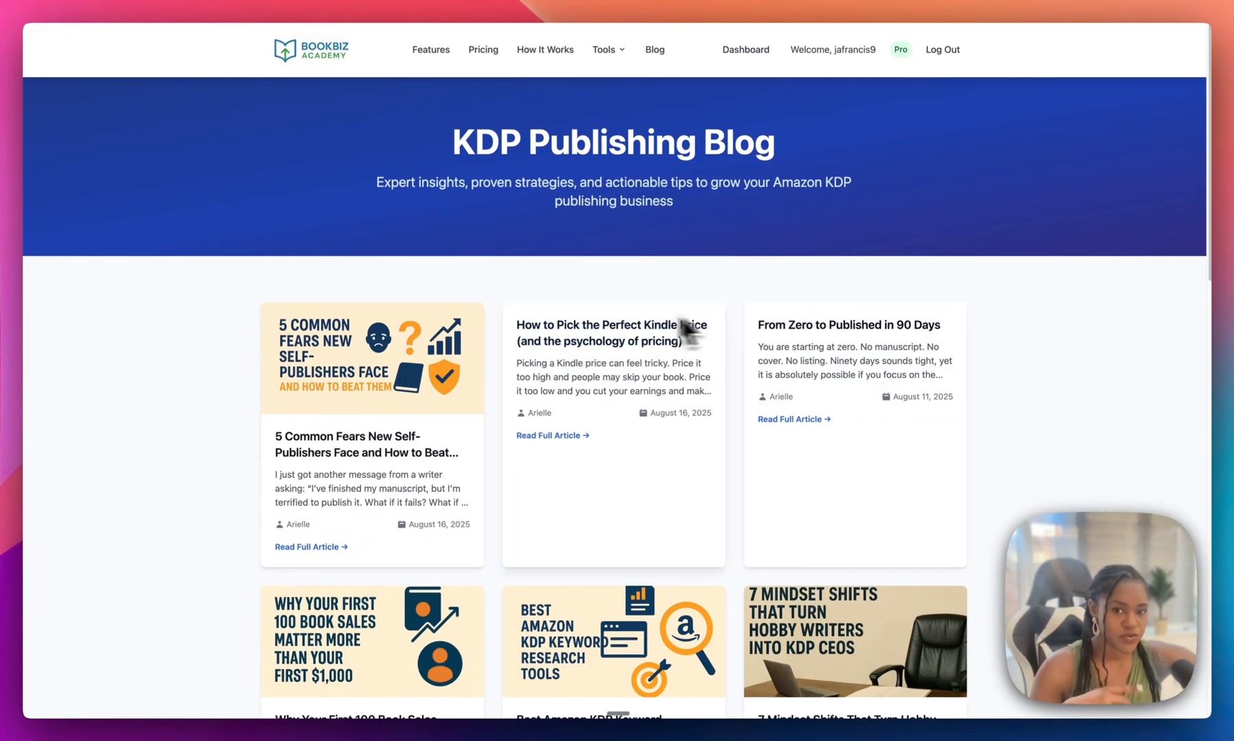
pyautogui.moveTo(630, 401)
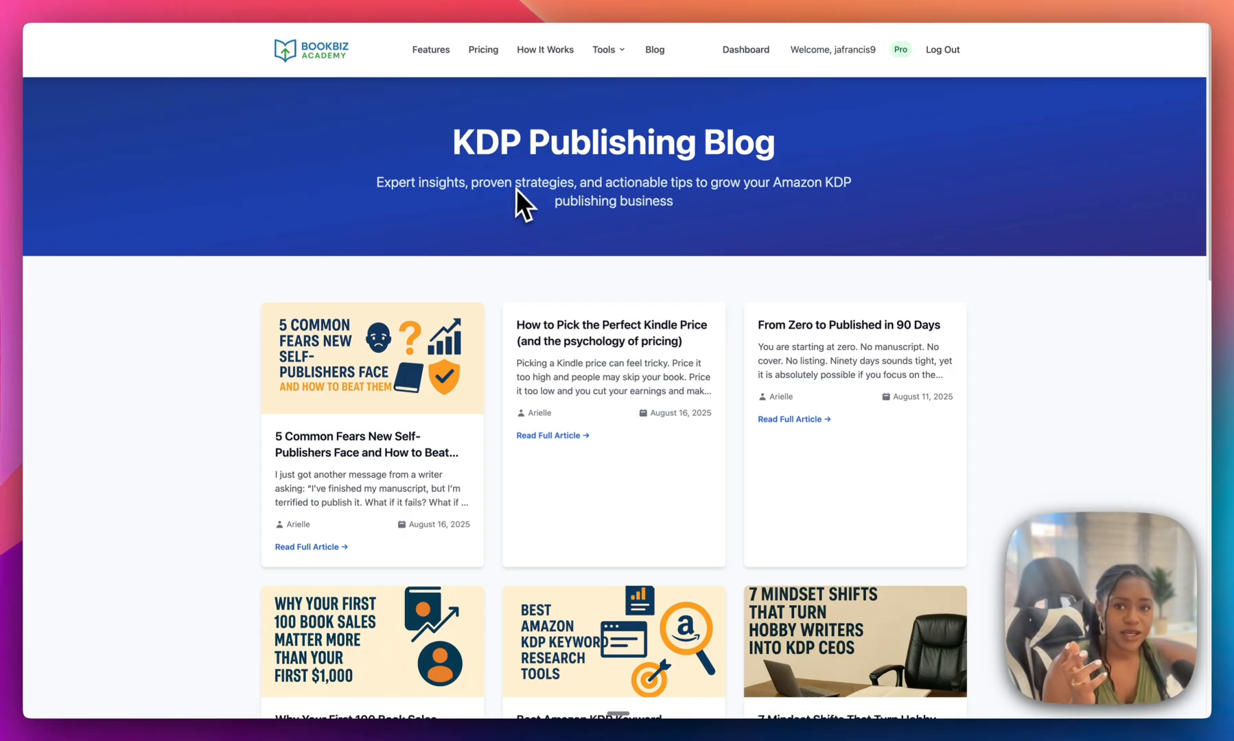
pyautogui.moveTo(888, 67)
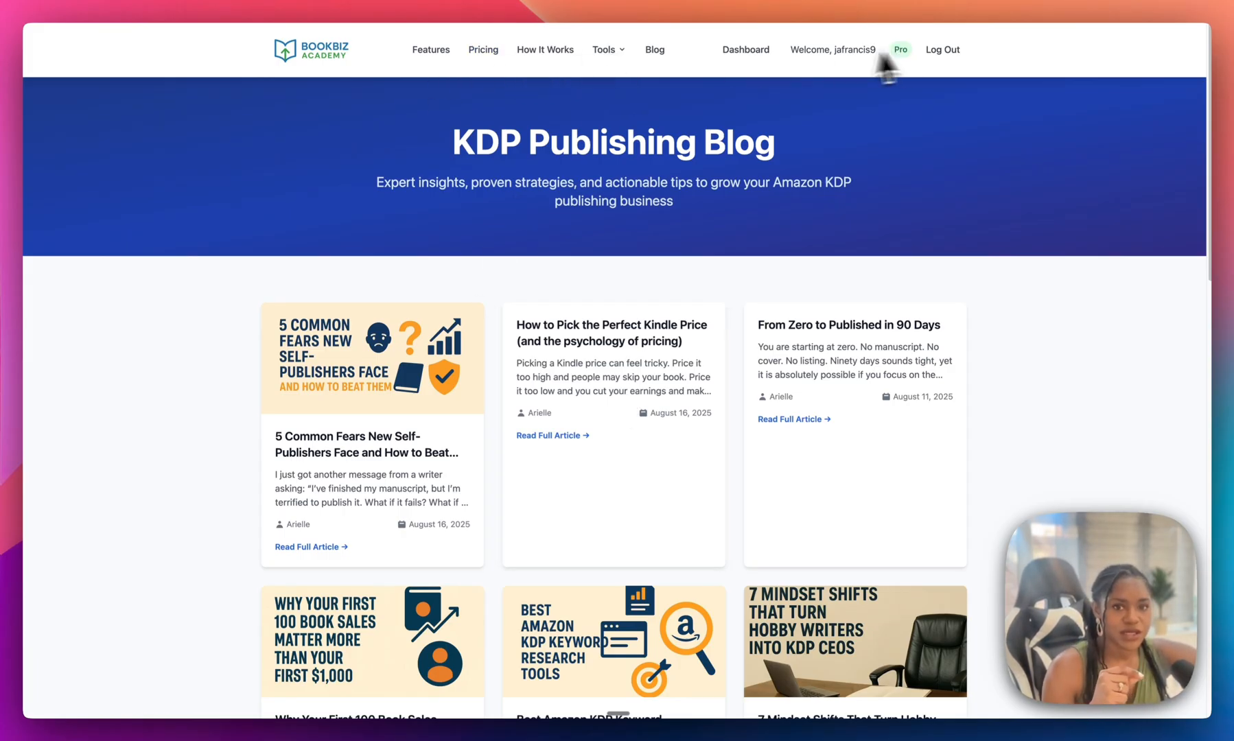
pyautogui.click(744, 49)
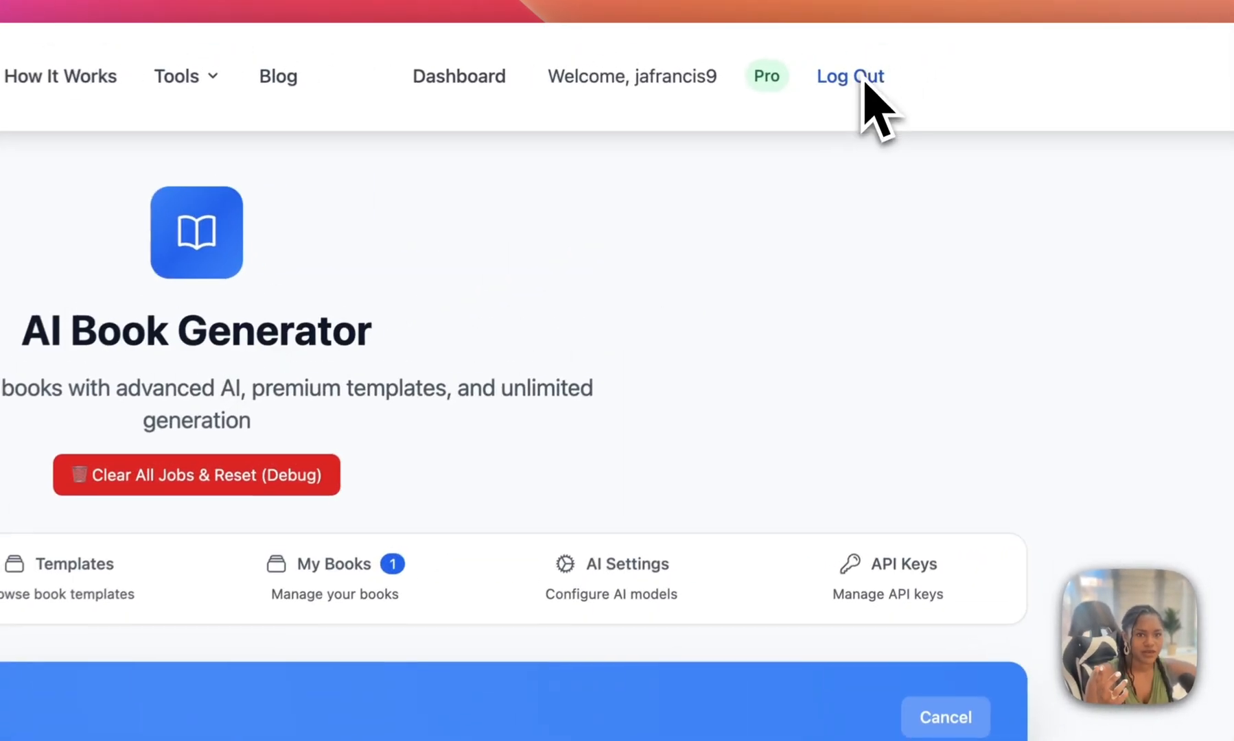
pyautogui.click(850, 77)
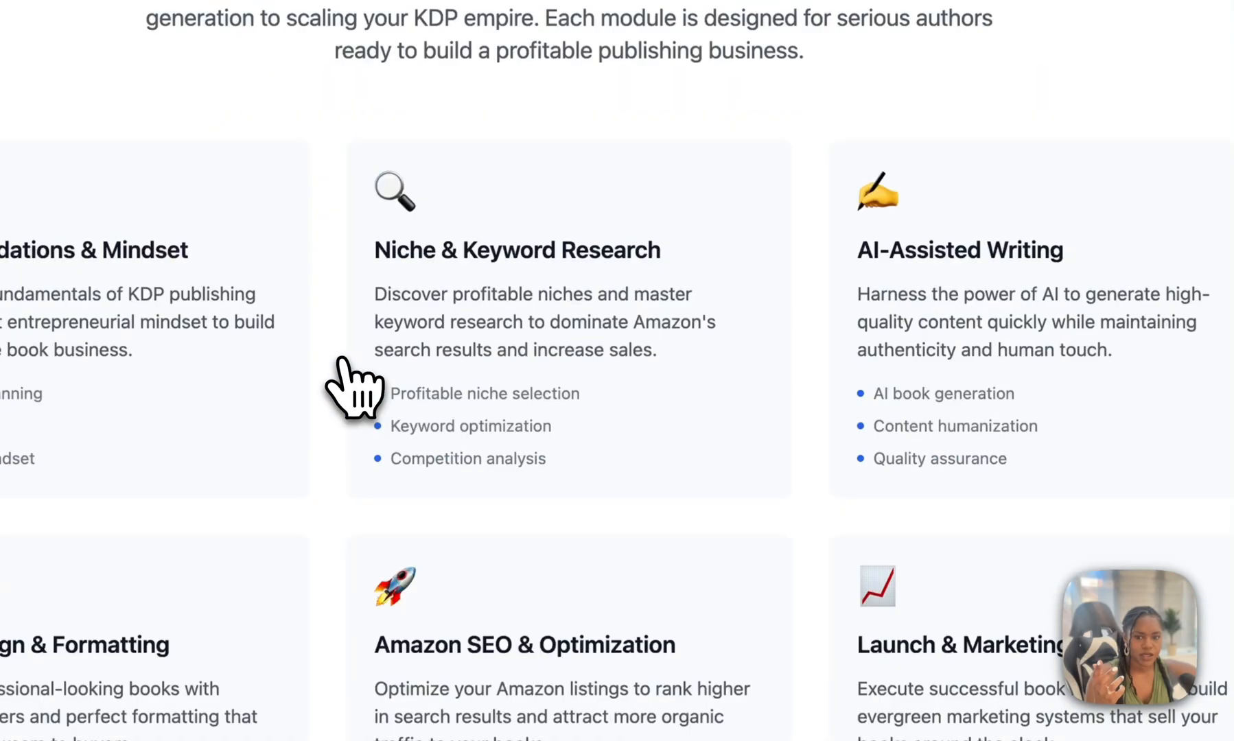
pyautogui.scroll(-3)
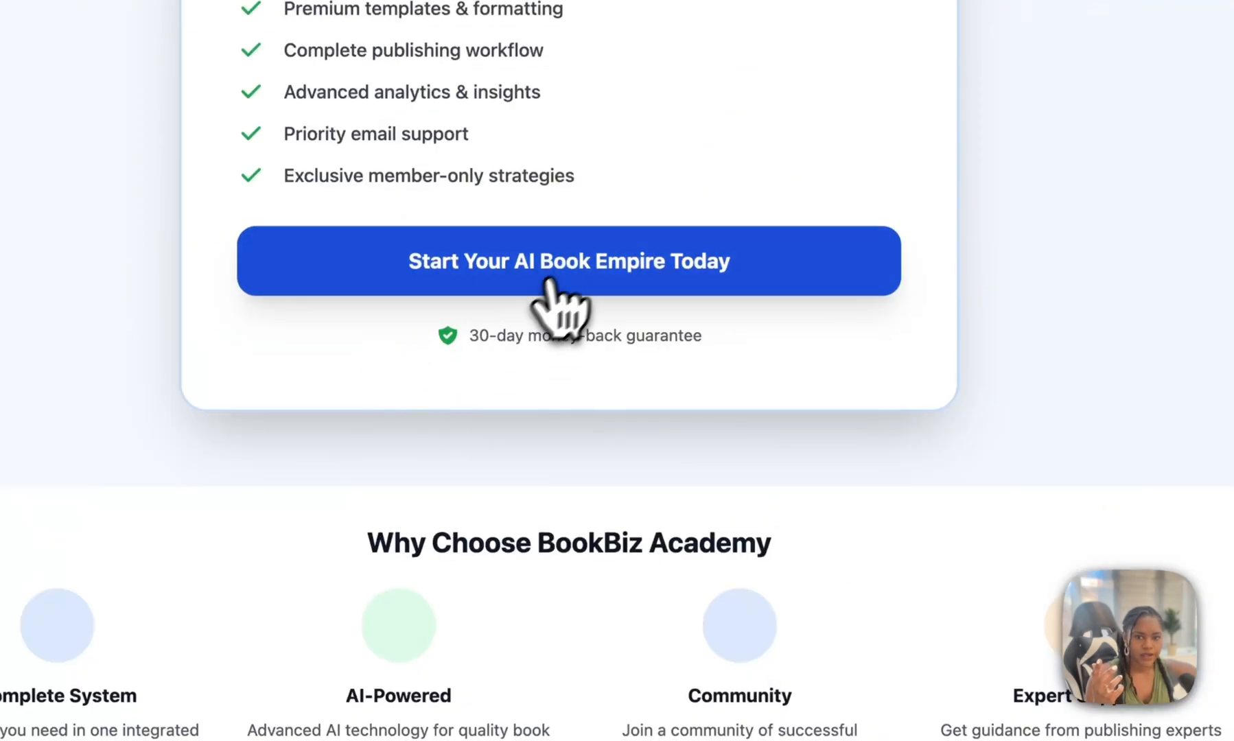
pyautogui.click(568, 260)
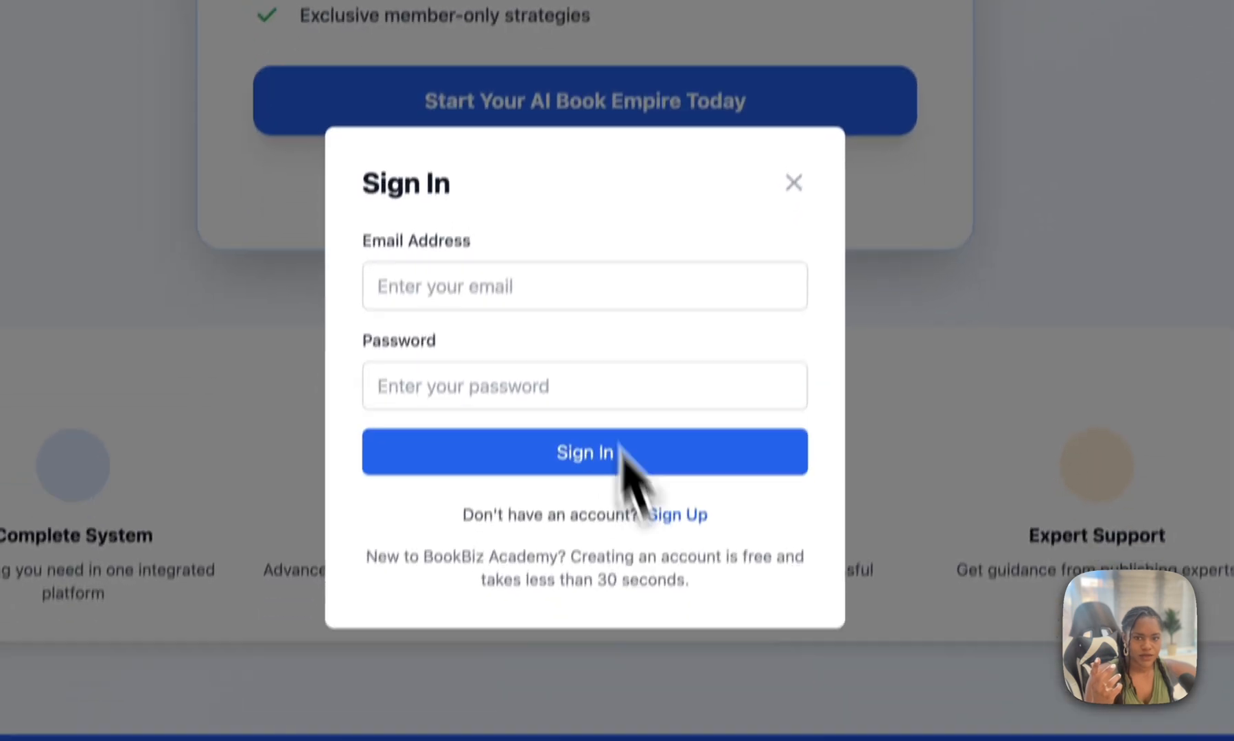
pyautogui.click(586, 262)
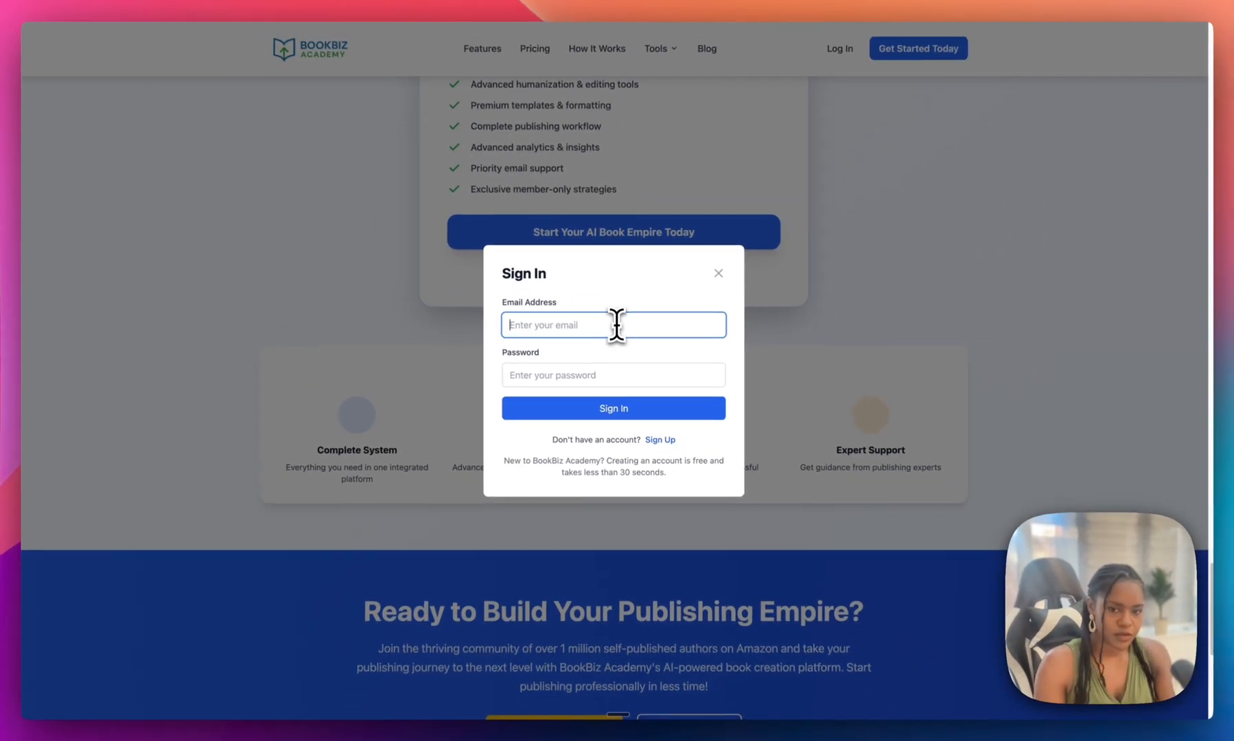
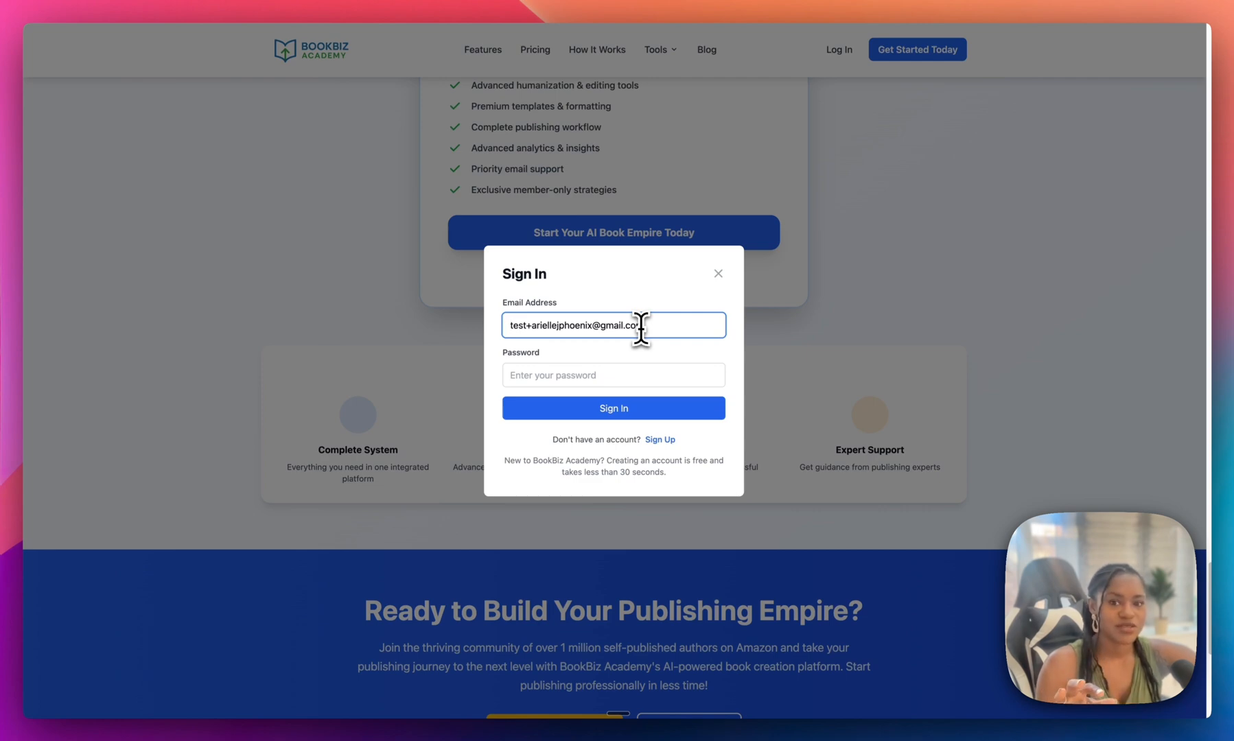
pyautogui.moveTo(636, 331)
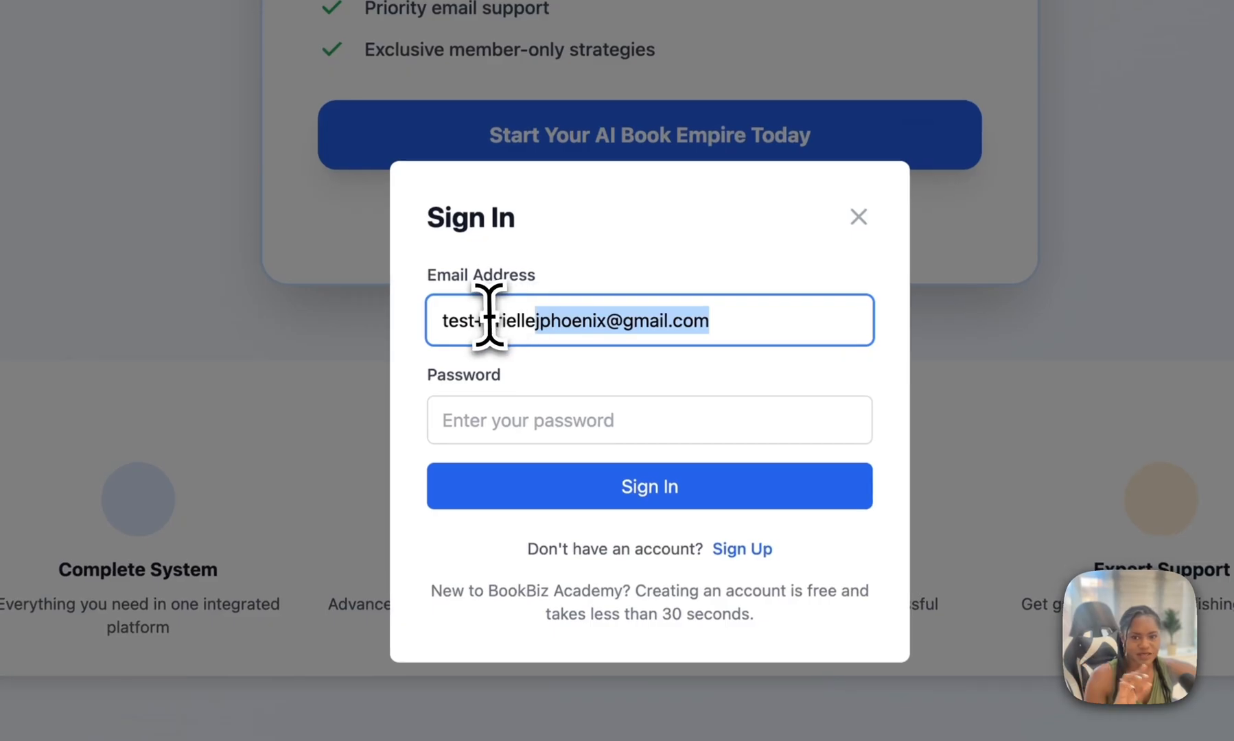
# - Attempt sign-in with the test account, then switch to the Create Account form
pyautogui.click(649, 420)
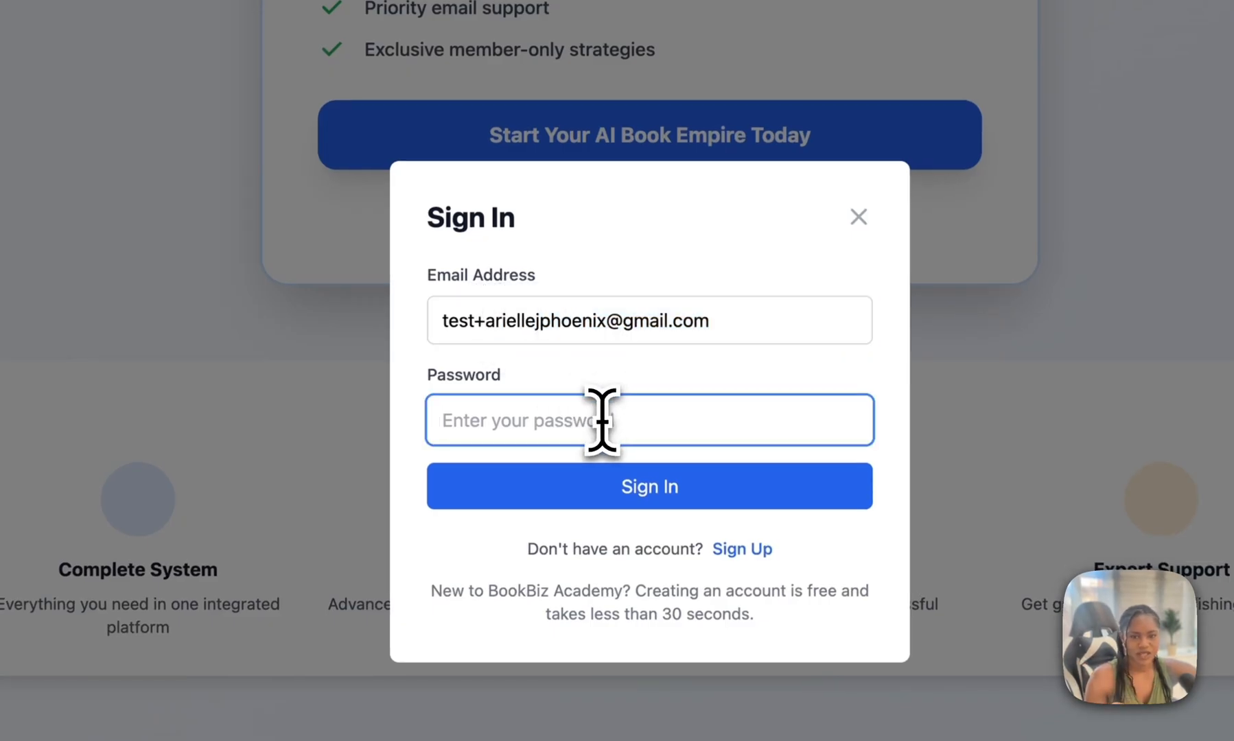
pyautogui.moveTo(508, 420)
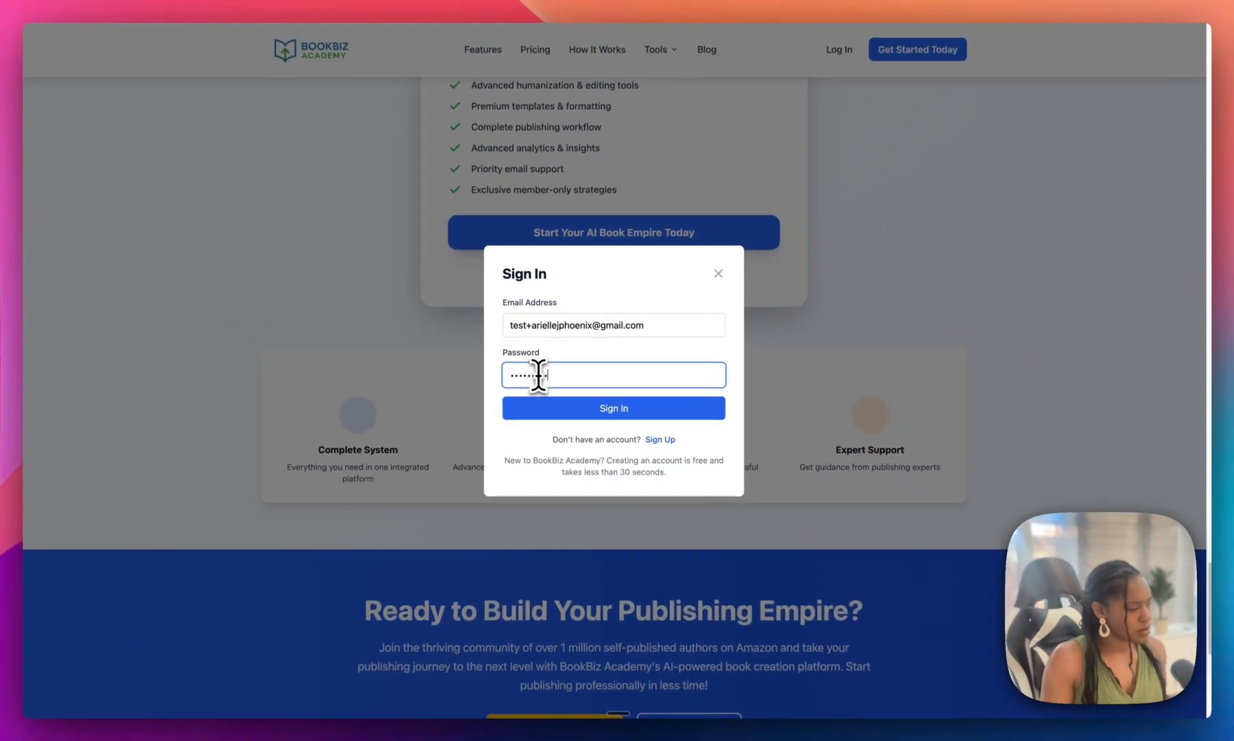
pyautogui.click(614, 409)
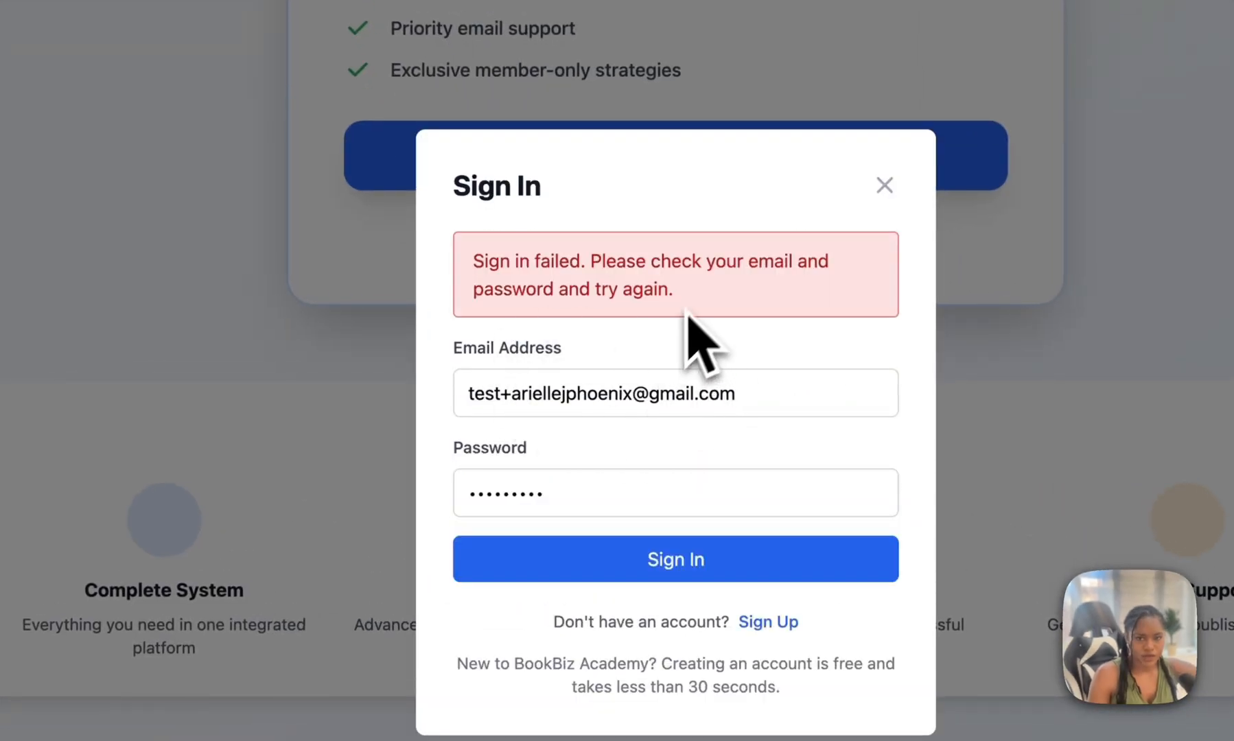
pyautogui.click(675, 393)
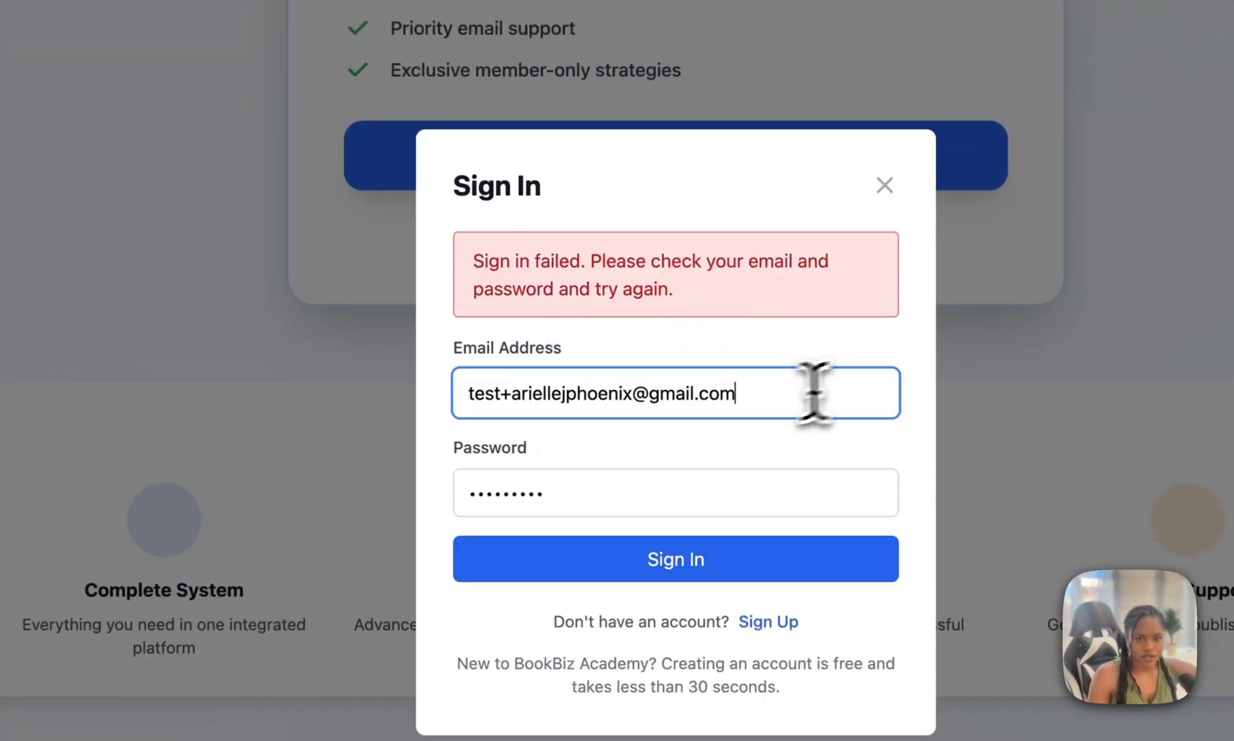
pyautogui.click(769, 622)
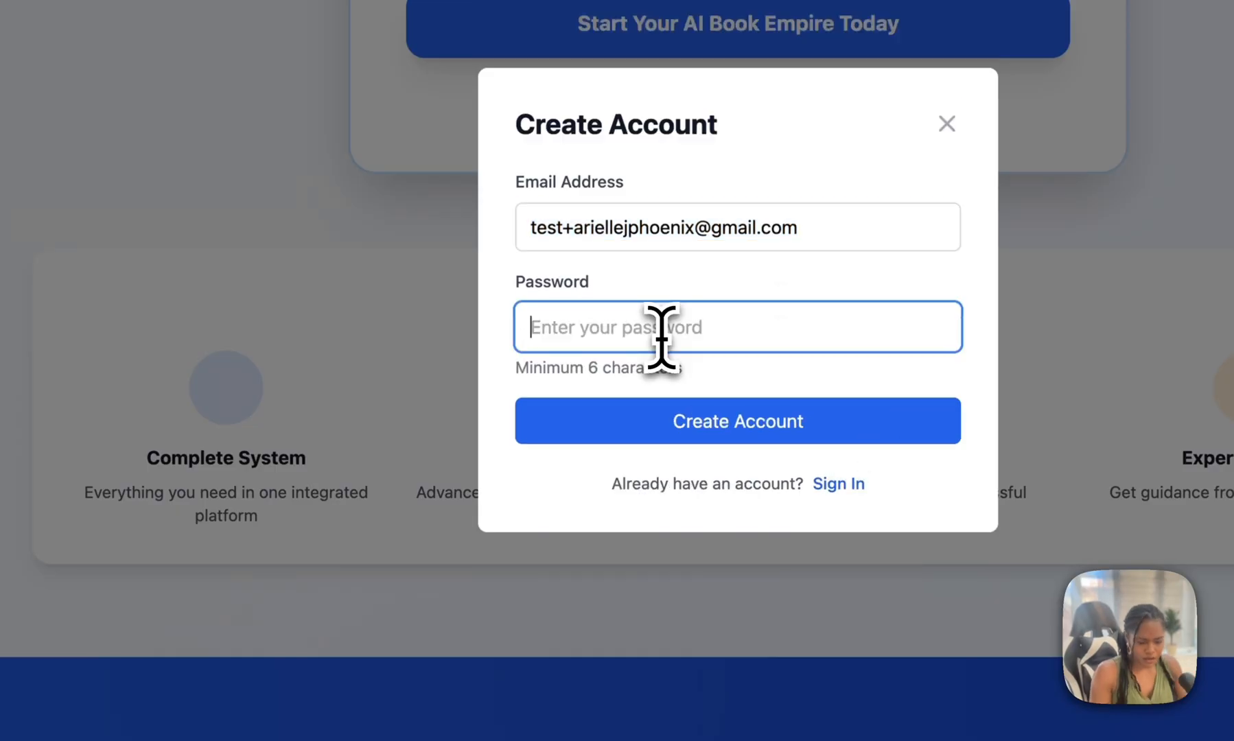
# - Create the free test account, view its Subscription Management and start Upgrade to Pro
pyautogui.click(737, 420)
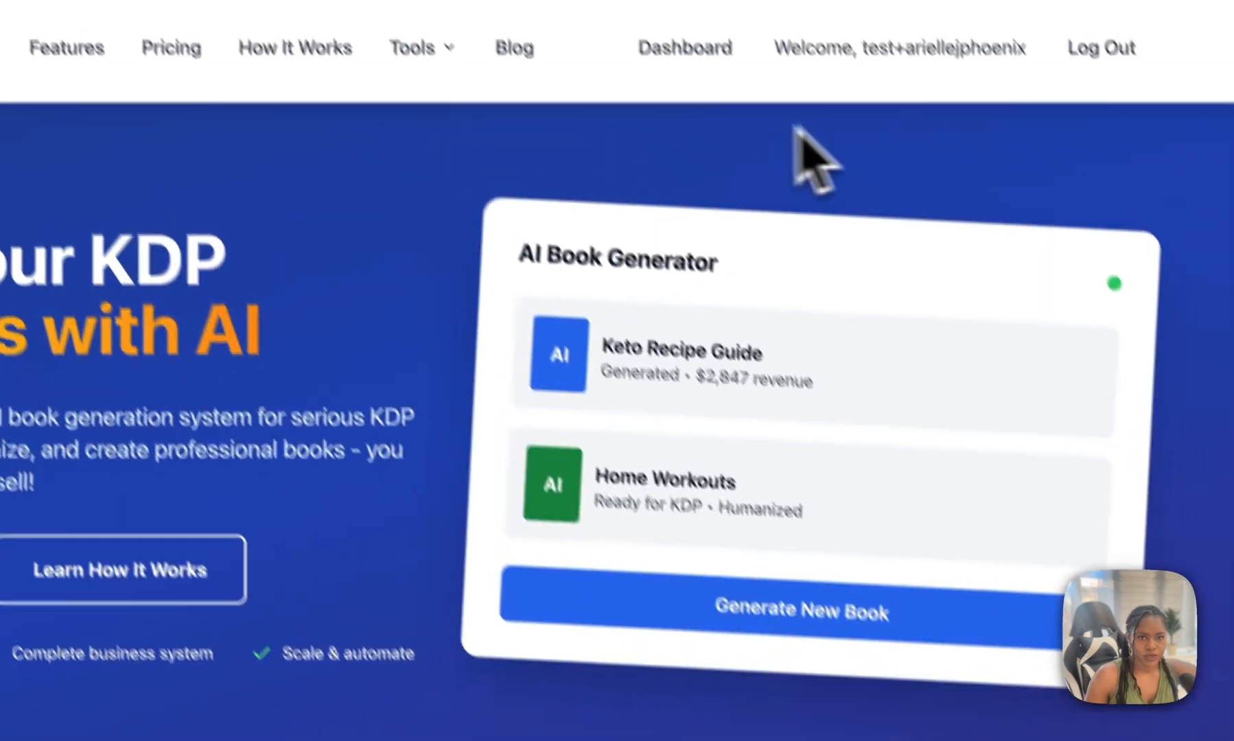
pyautogui.click(684, 46)
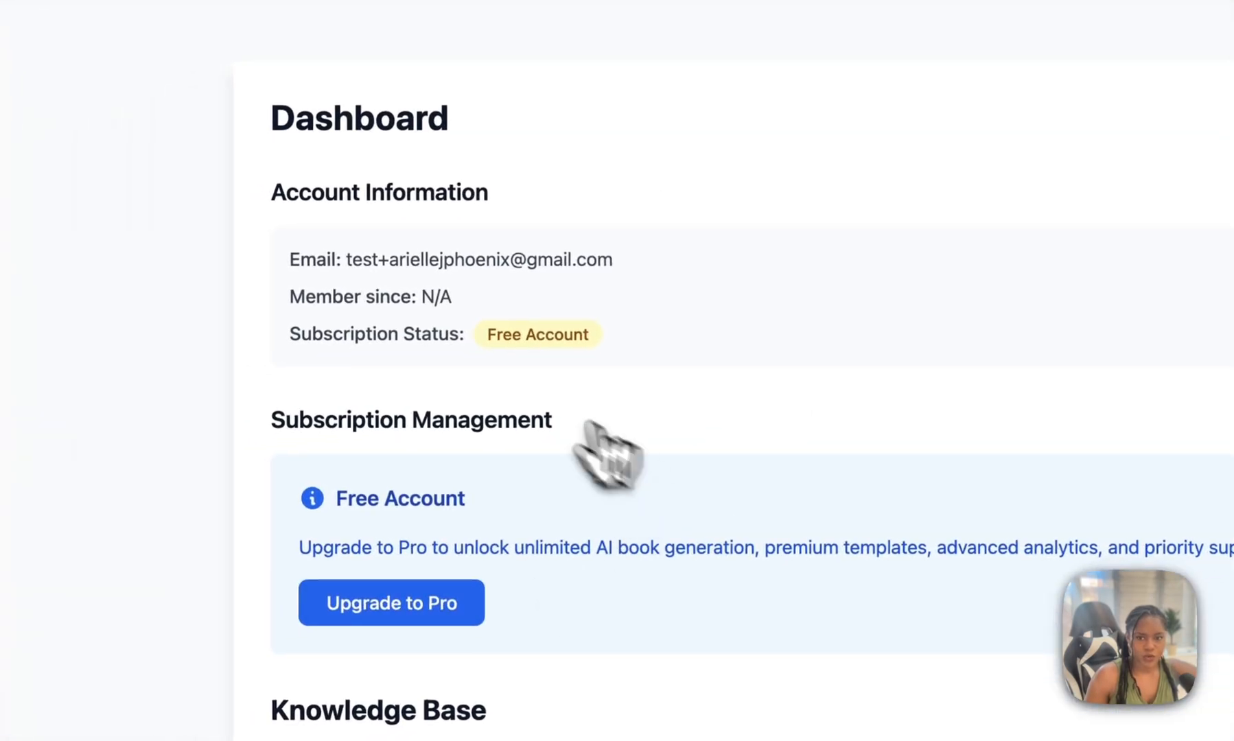
pyautogui.scroll(-3)
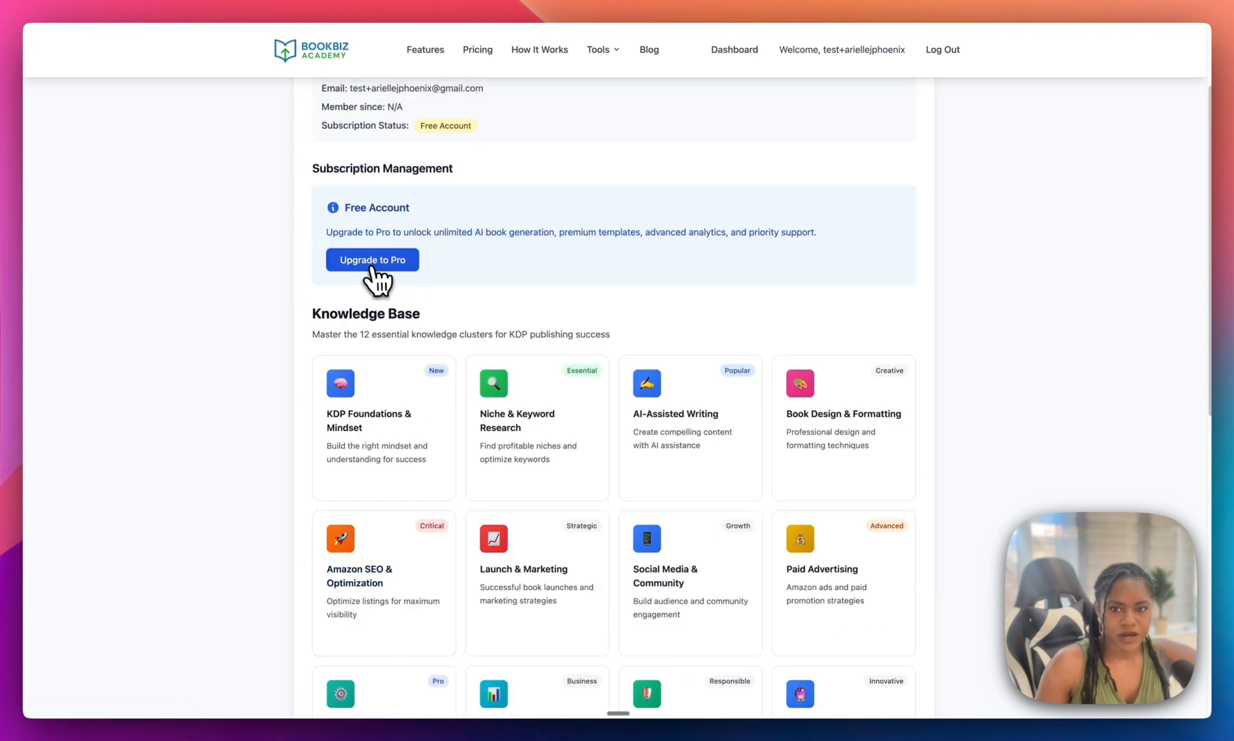
pyautogui.moveTo(386, 271)
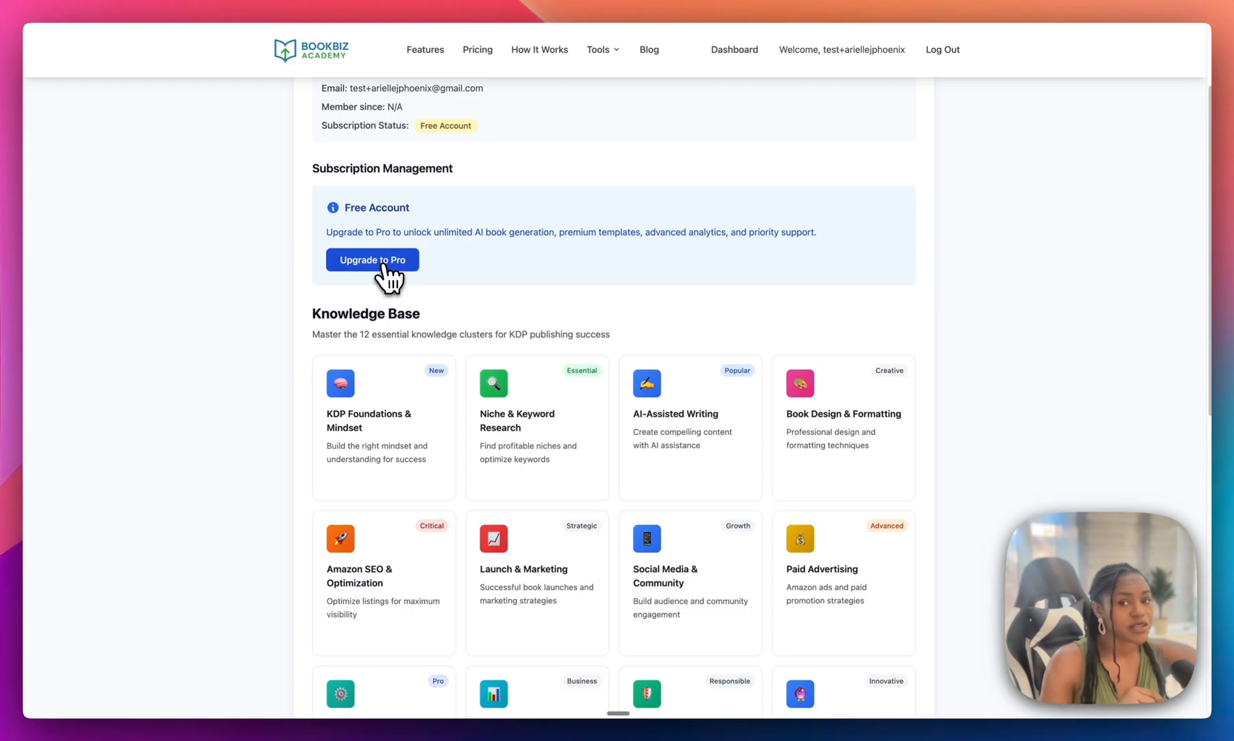
pyautogui.click(372, 259)
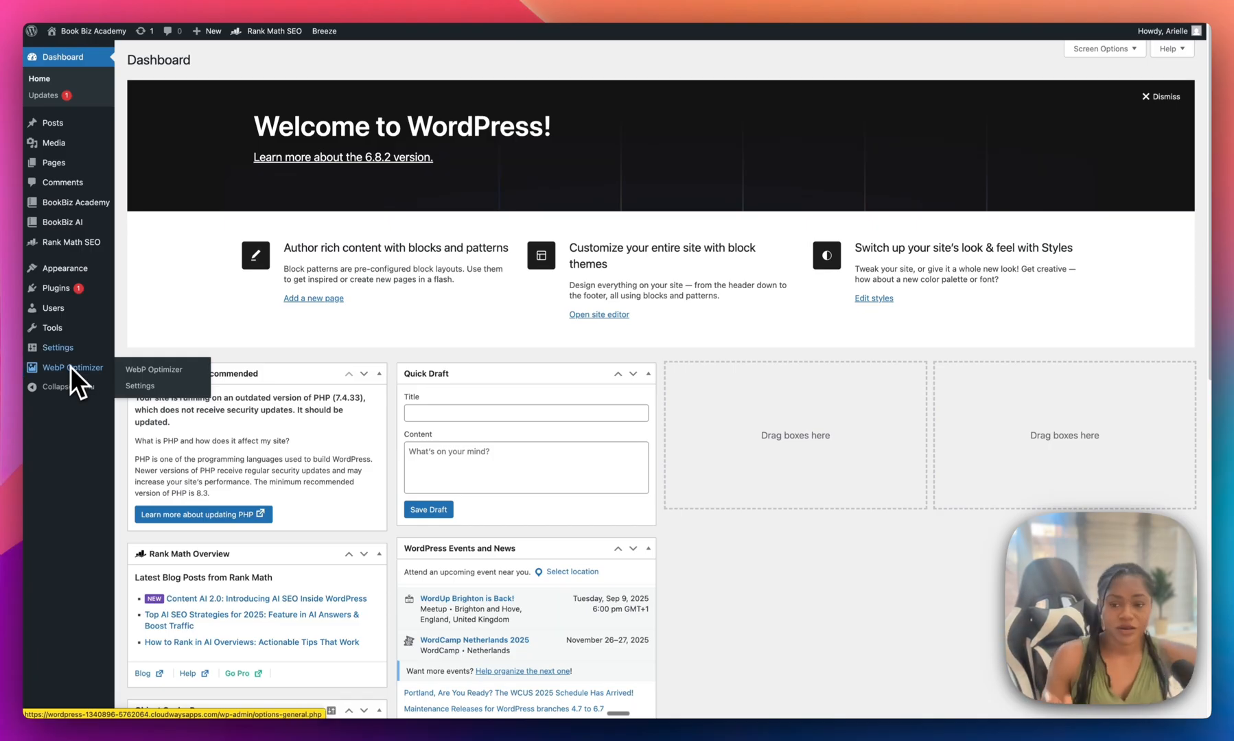
pyautogui.moveTo(66, 267)
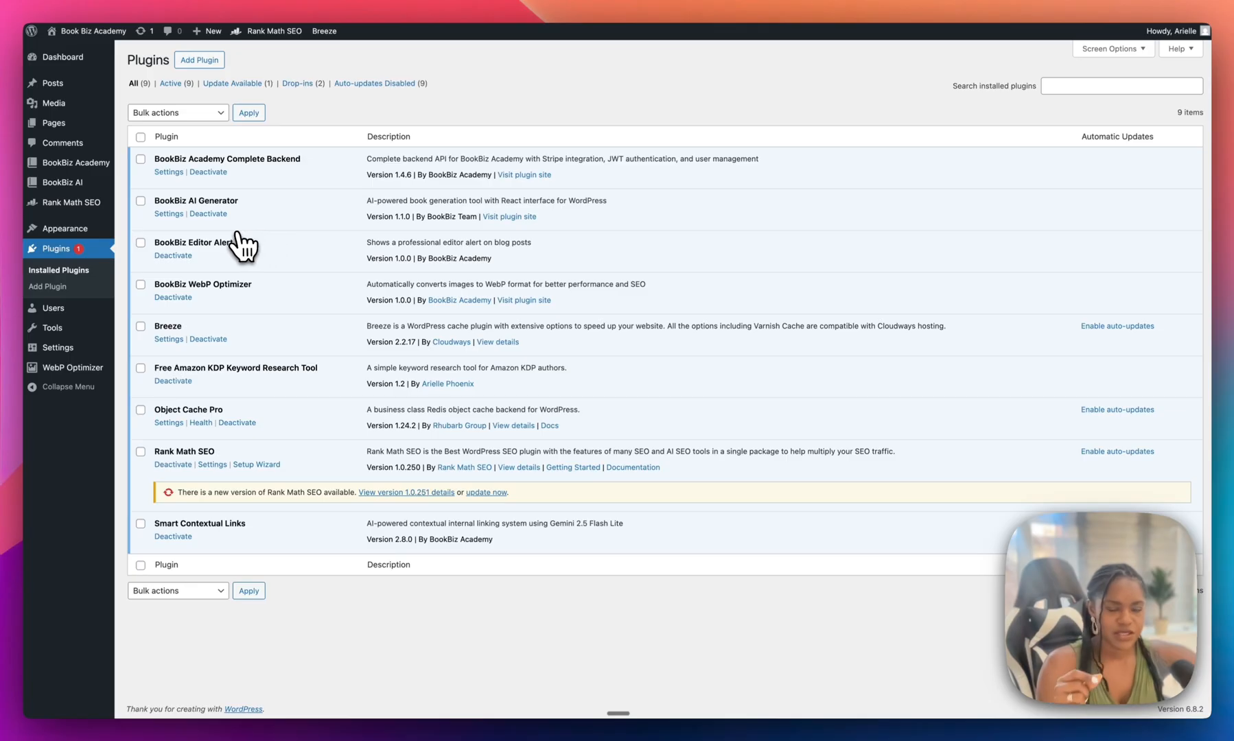
pyautogui.moveTo(244, 243)
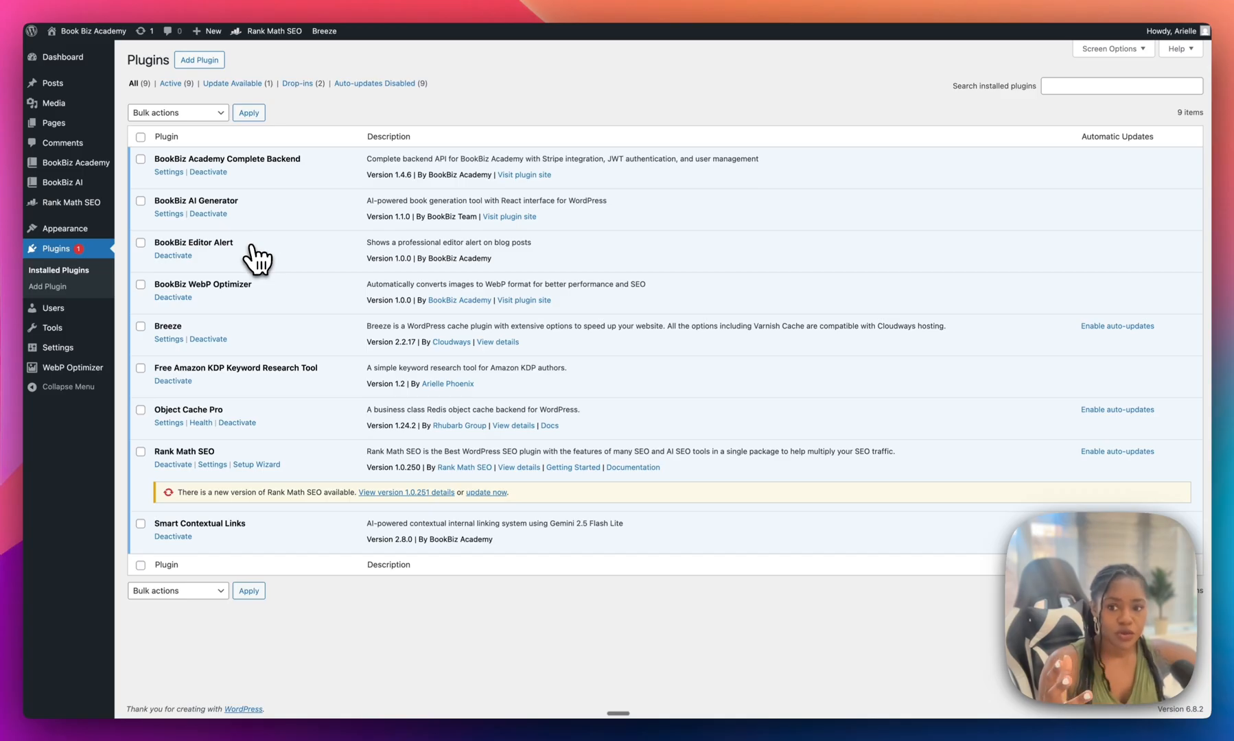
pyautogui.moveTo(248, 296)
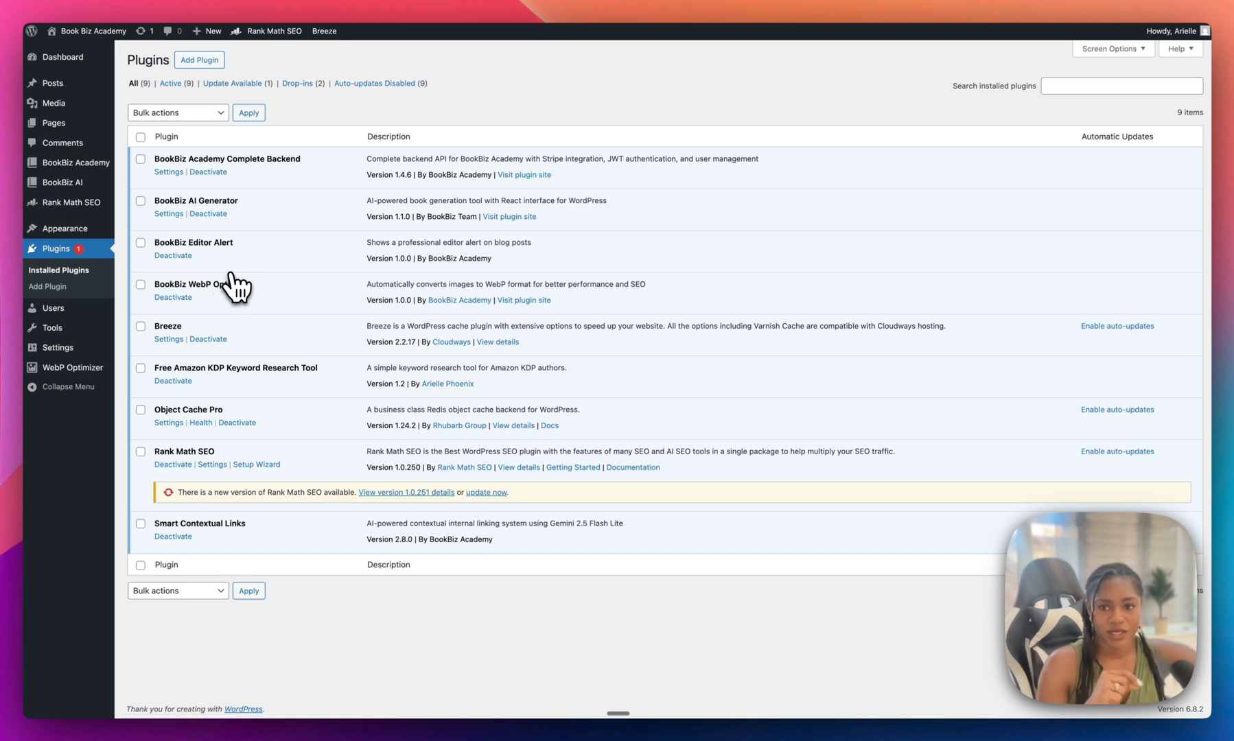
pyautogui.moveTo(167, 214)
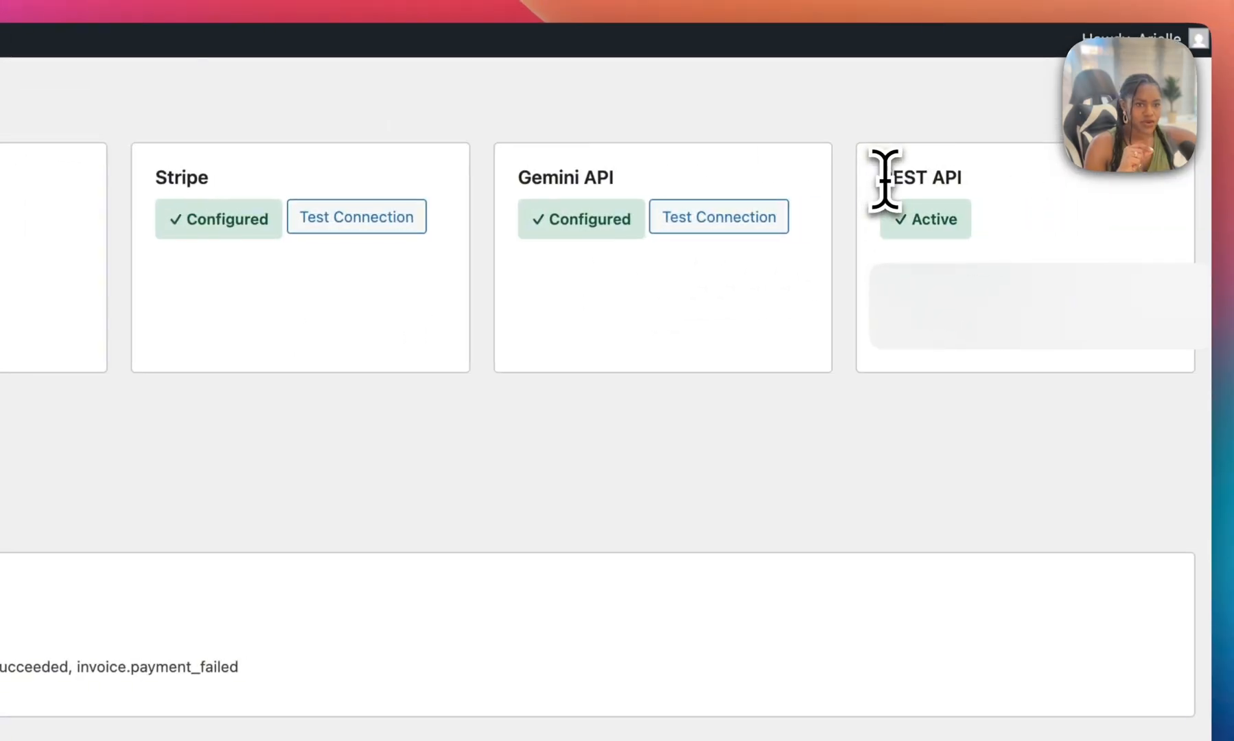
# - Show the BookBiz Academy System Status page in WordPress admin
pyautogui.doubleClick(921, 177)
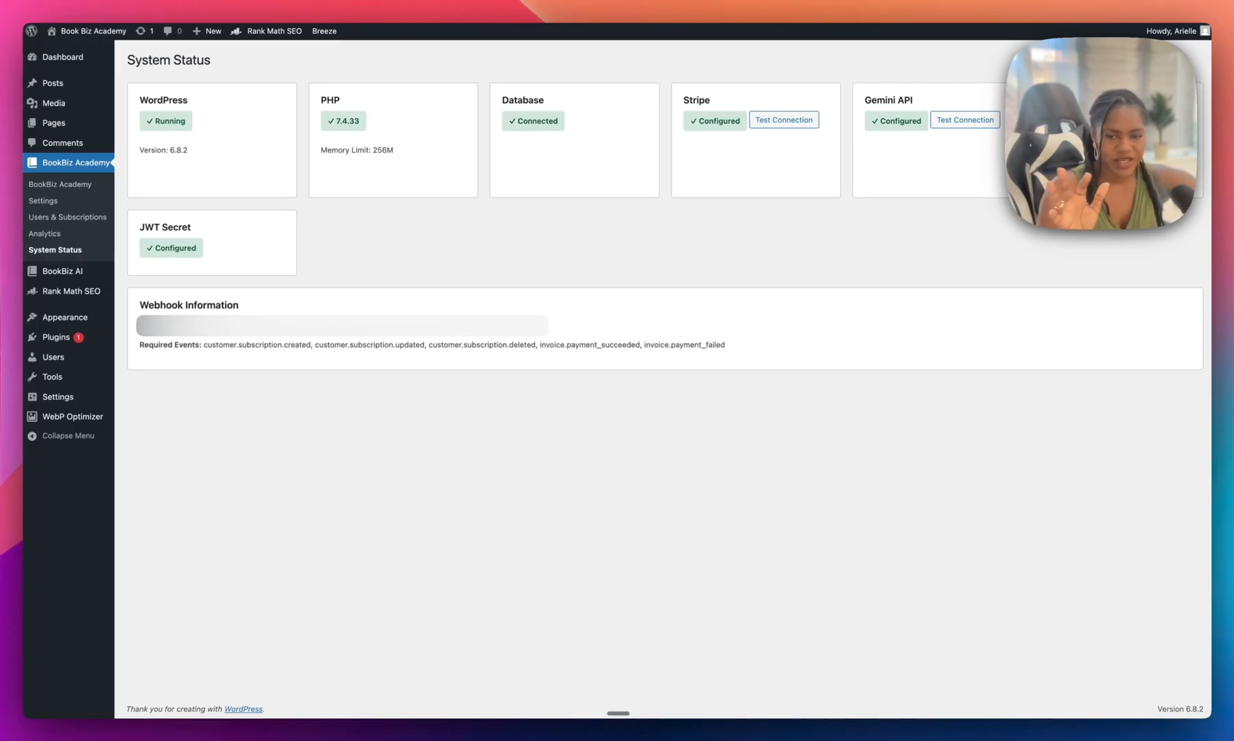
pyautogui.moveTo(738, 136)
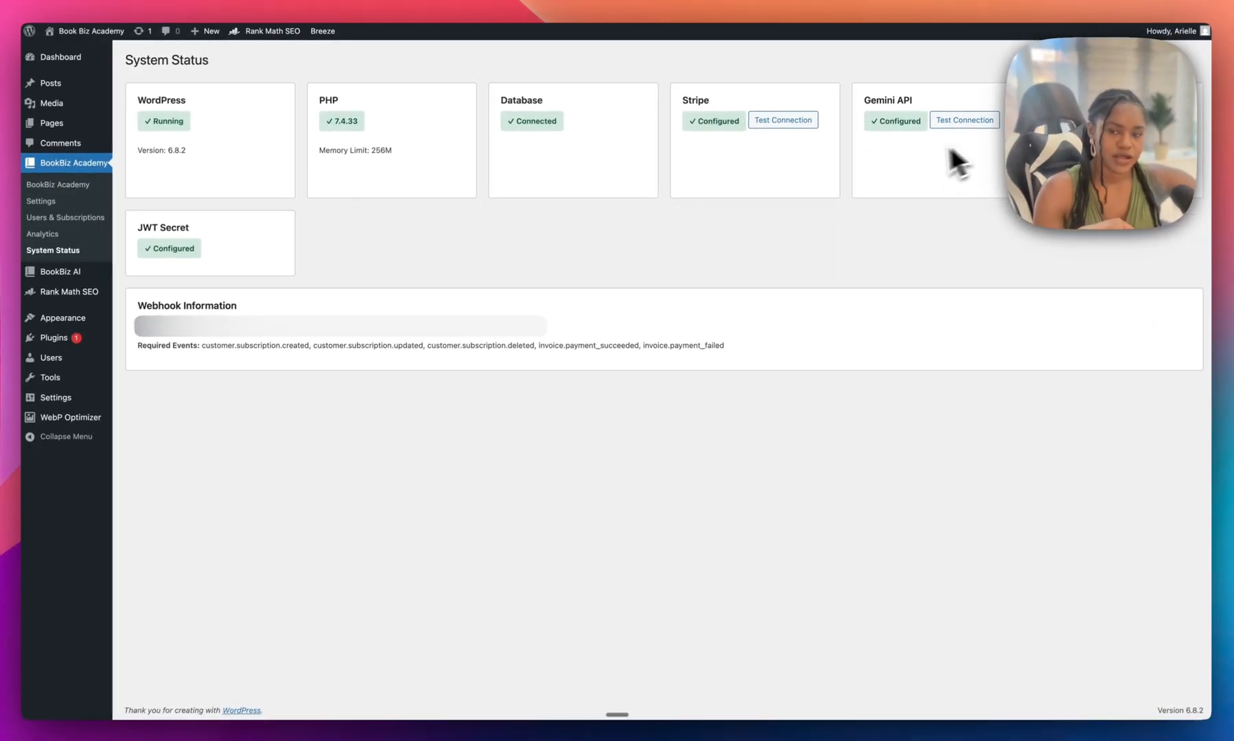
pyautogui.moveTo(536, 248)
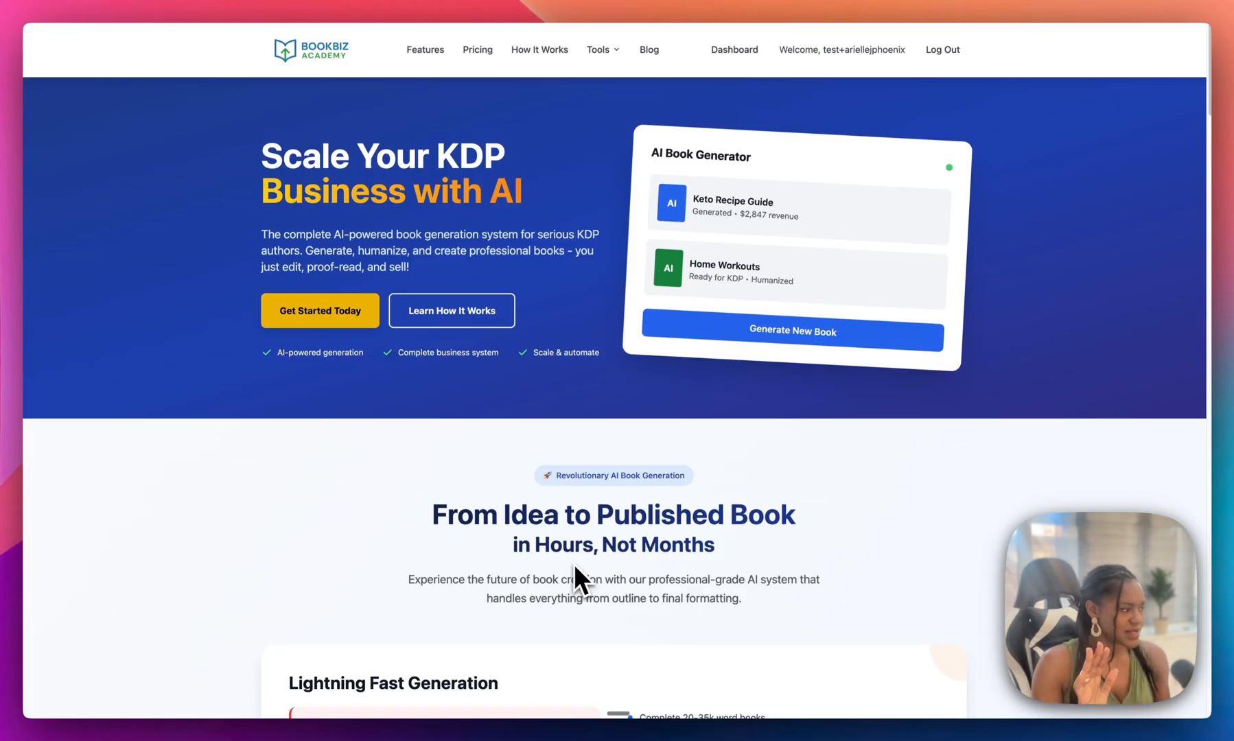
pyautogui.moveTo(598, 559)
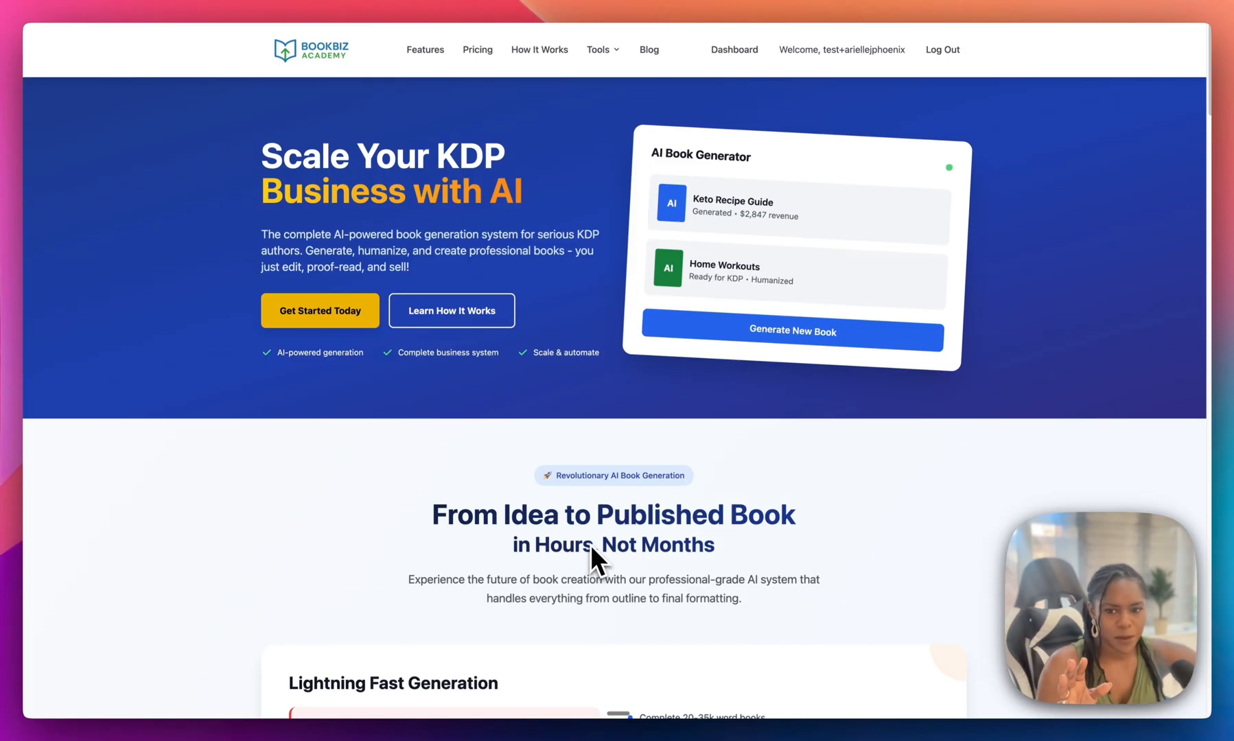
pyautogui.scroll(-3)
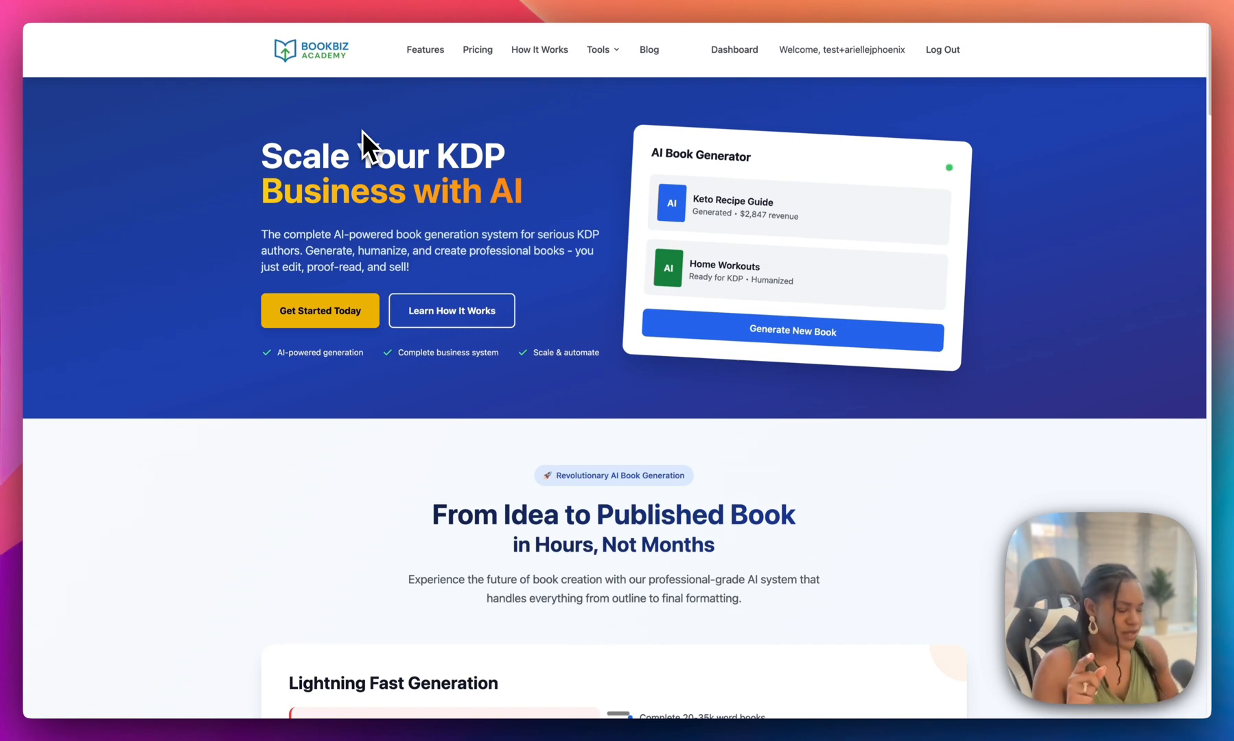
pyautogui.scroll(-3)
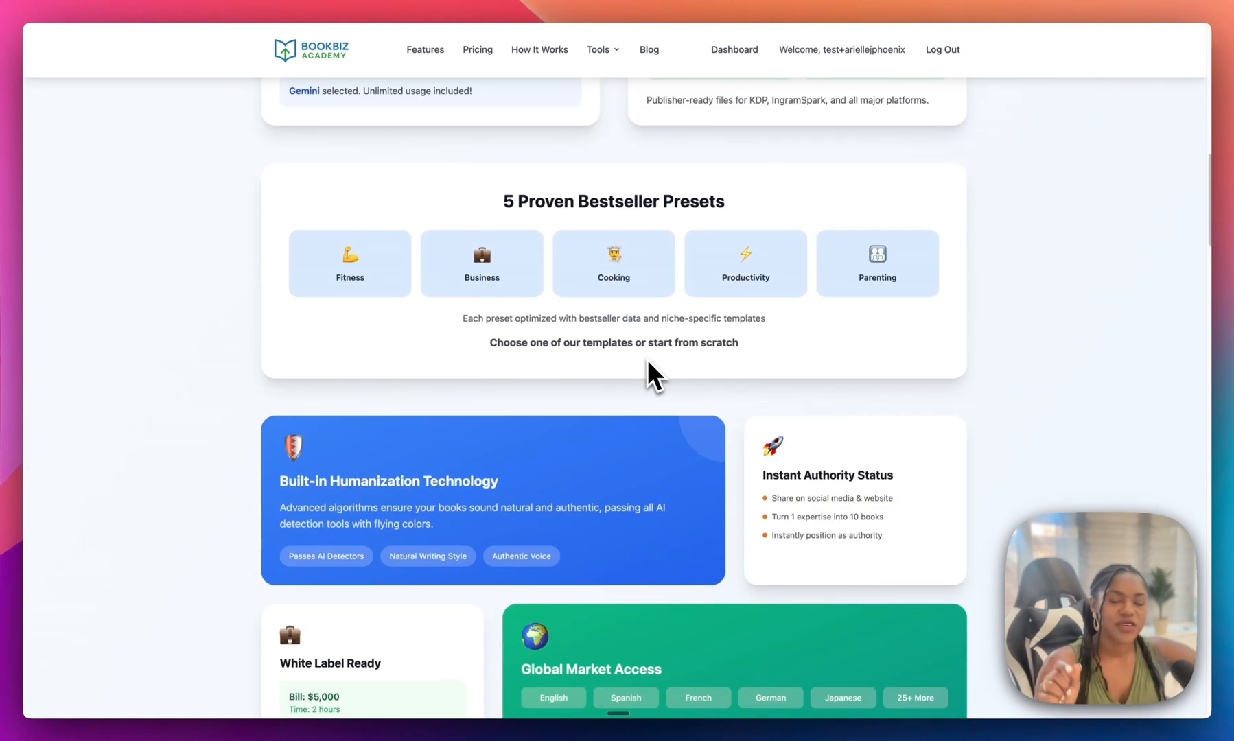